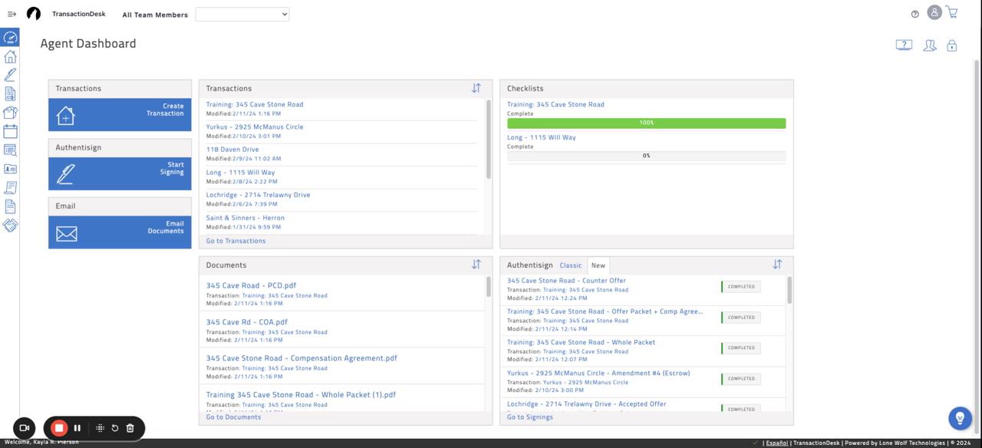
mouse_move(274, 254)
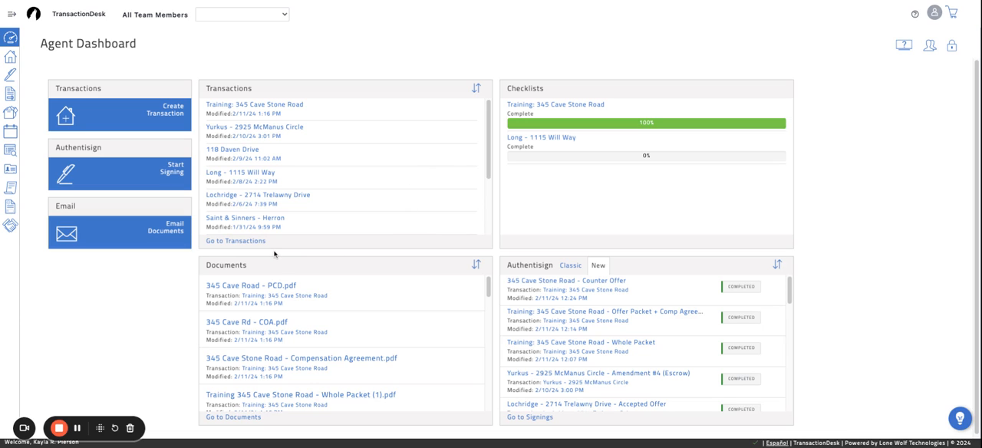
mouse_move(246, 219)
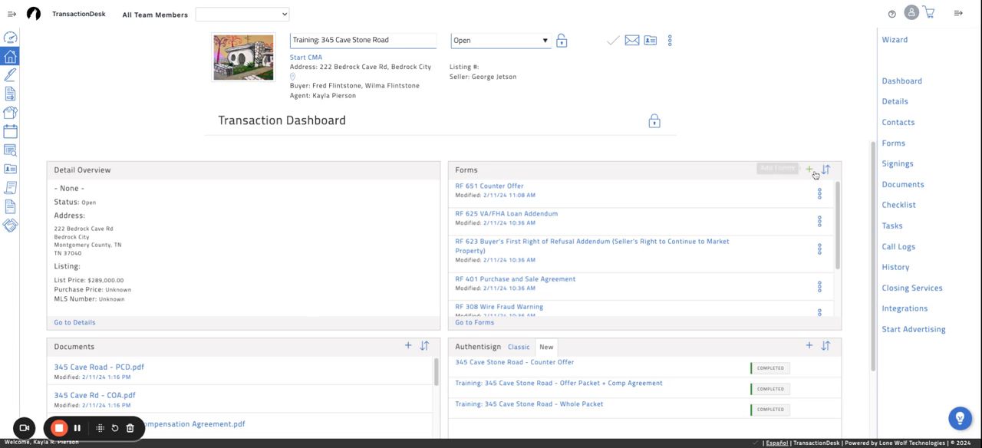
Search '201' and add the RF 201 Tennessee Residential Property Condition Disclosure to the transaction.
click(808, 169)
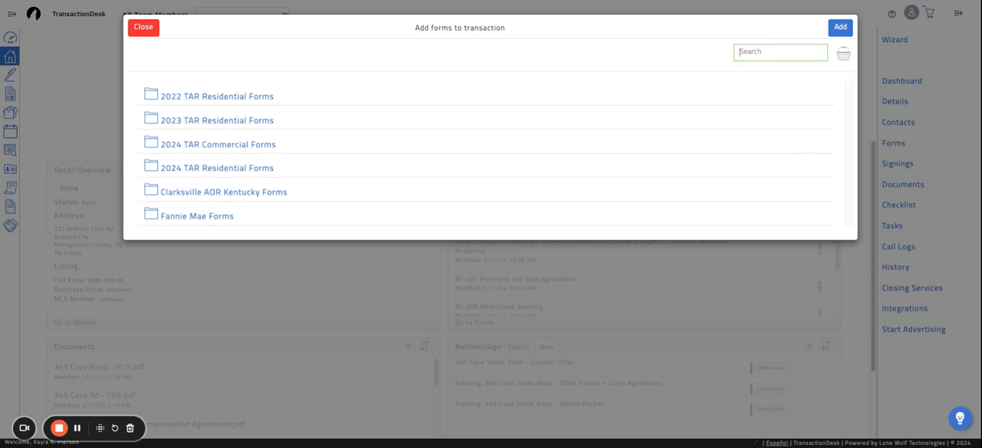
text(201)
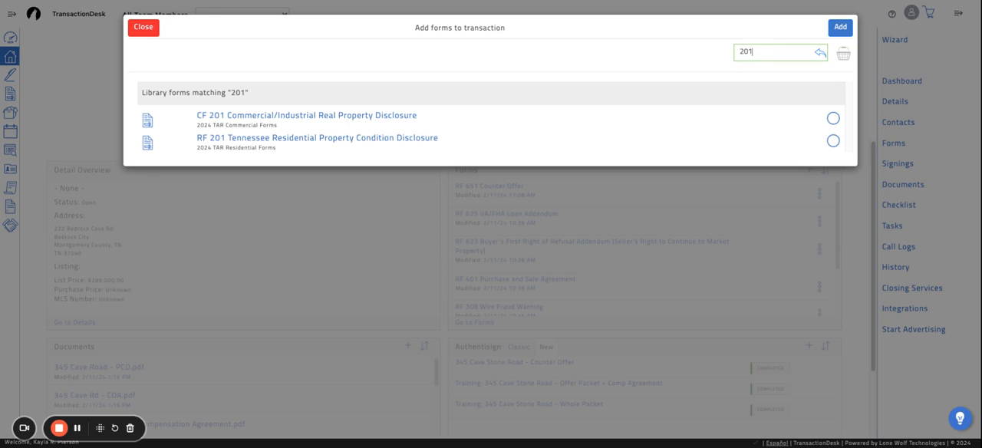
mouse_move(487, 150)
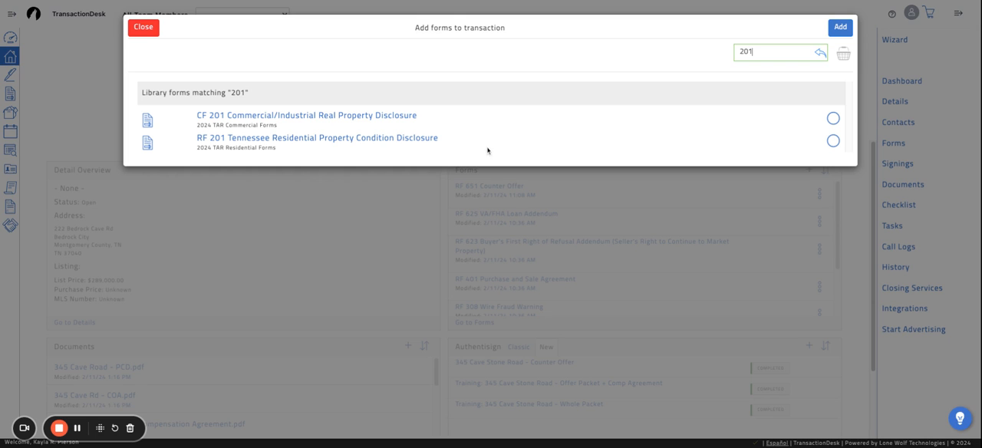
click(833, 140)
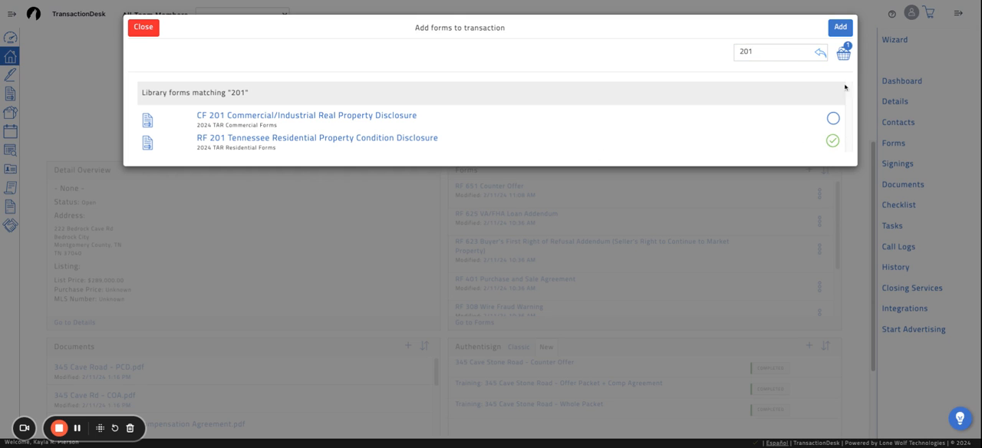
click(839, 27)
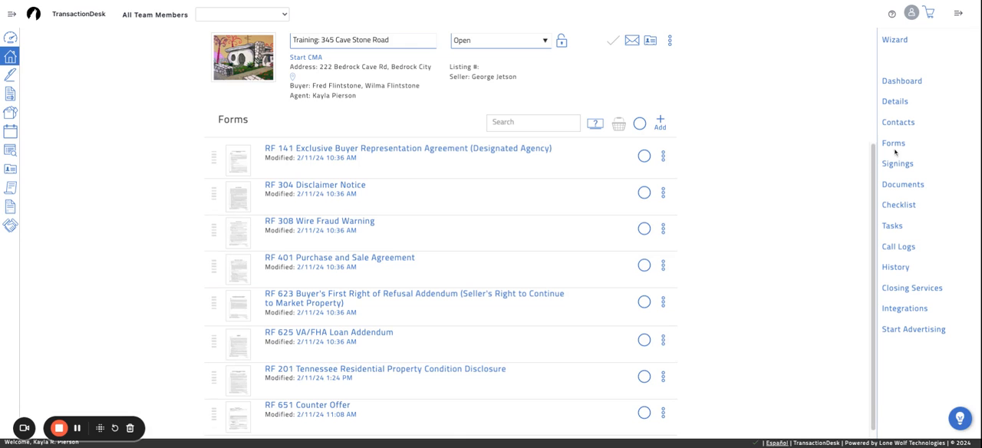
mouse_move(904, 147)
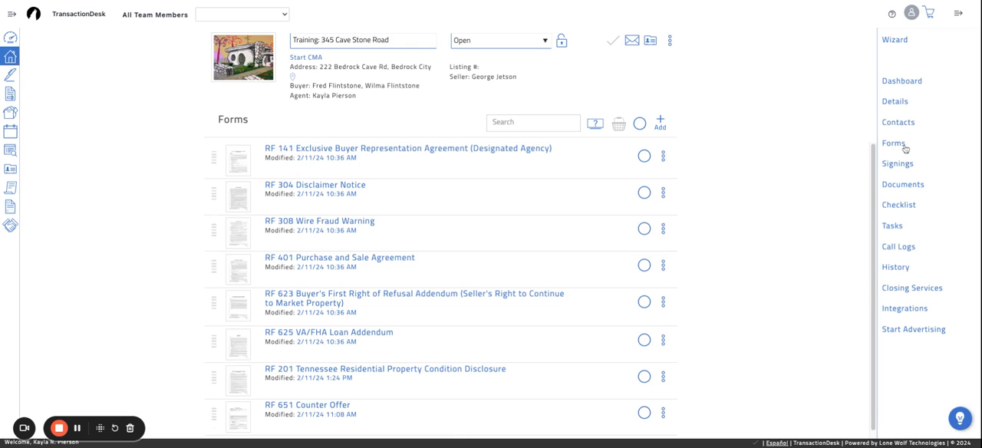
Toggle the transaction sections list and scroll the Forms page to locate the RF 201 disclosure.
click(958, 13)
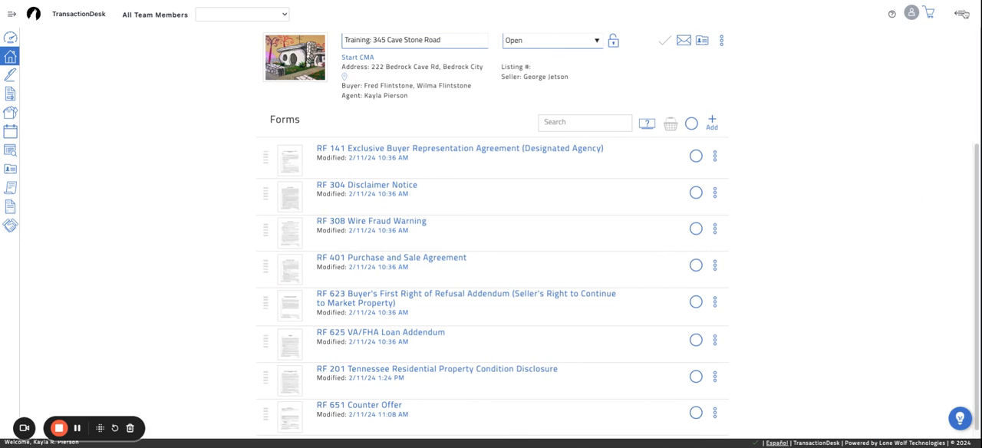
click(961, 14)
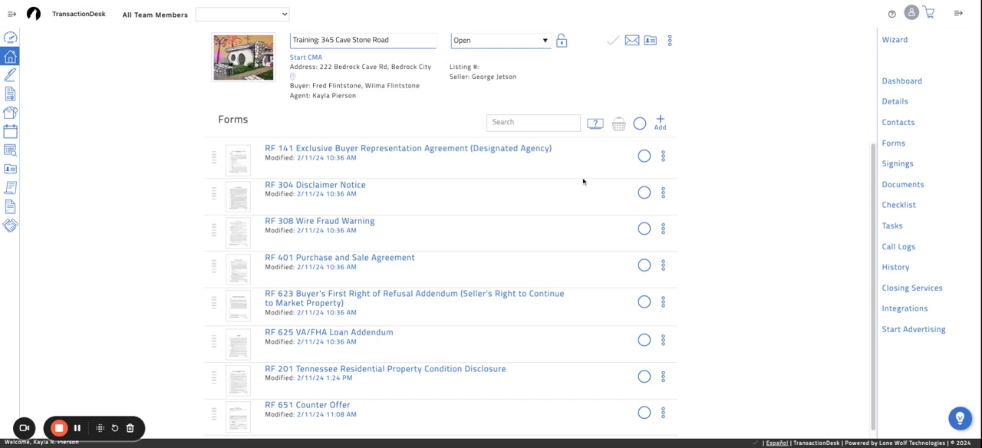
mouse_move(582, 183)
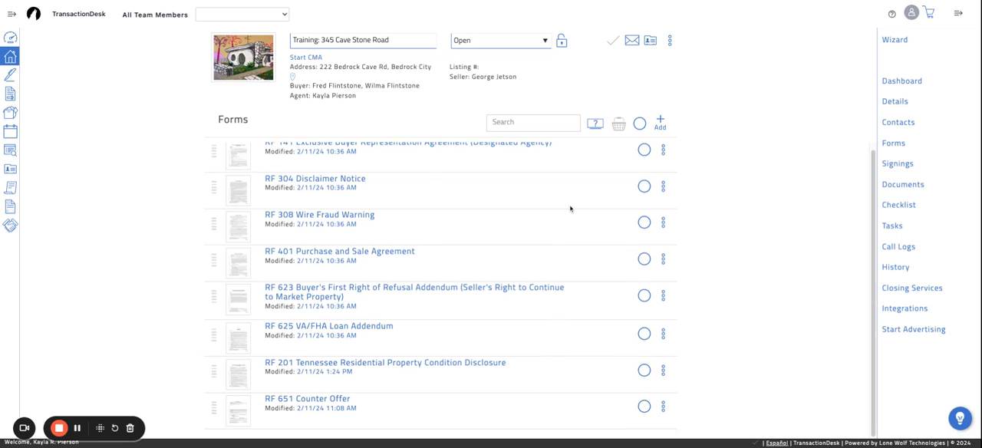
scroll(up, 3)
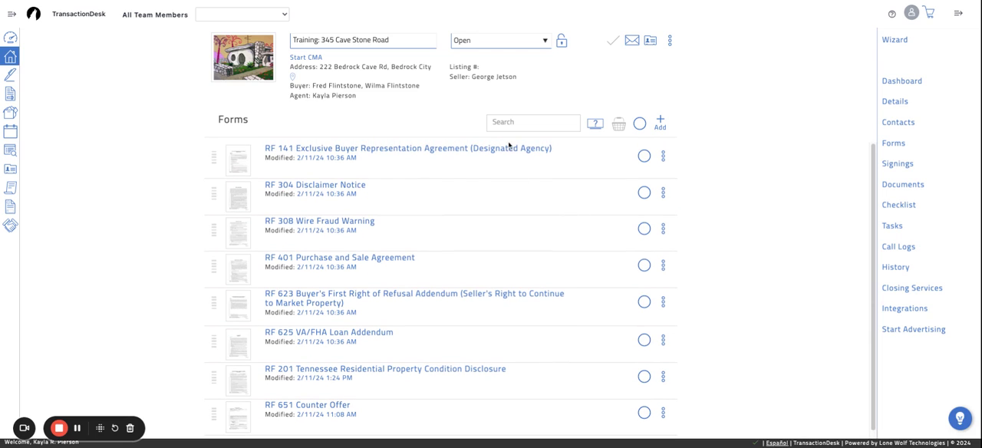
mouse_move(336, 374)
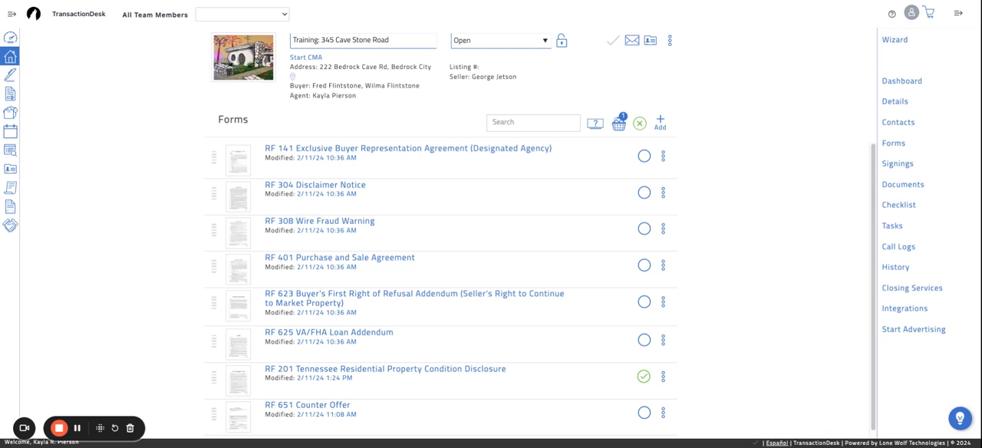
mouse_move(899, 125)
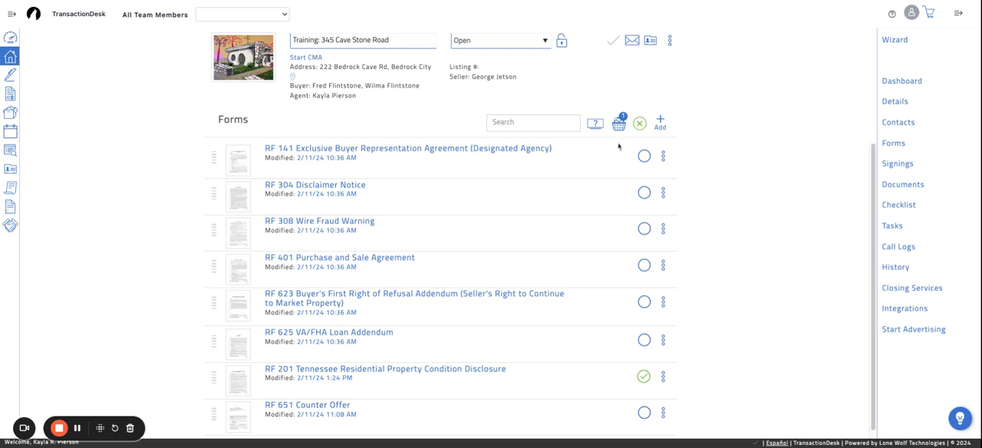
mouse_move(618, 123)
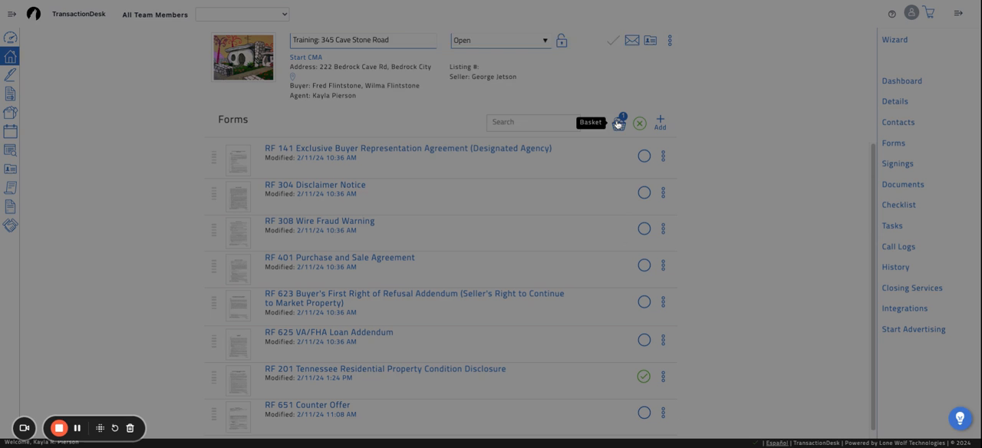
Email the gathered RF 201 form with buyer Fred Flintstone chosen as recipient from transaction contacts.
click(618, 123)
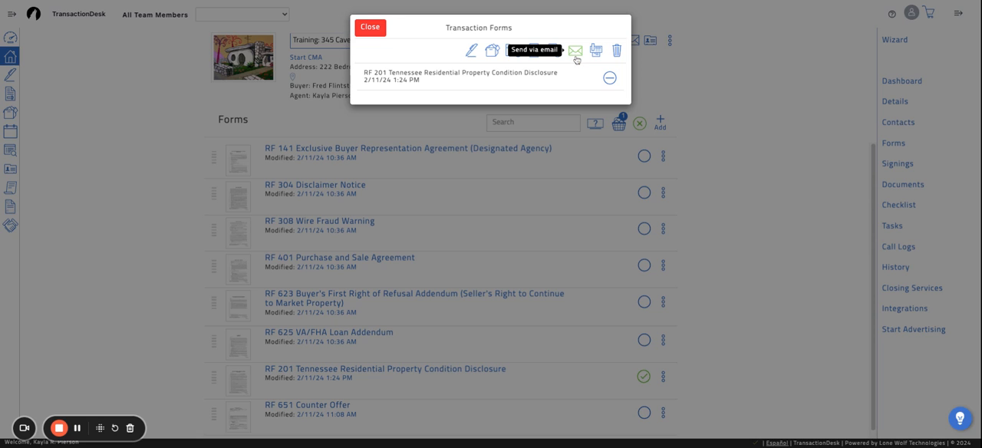
click(575, 50)
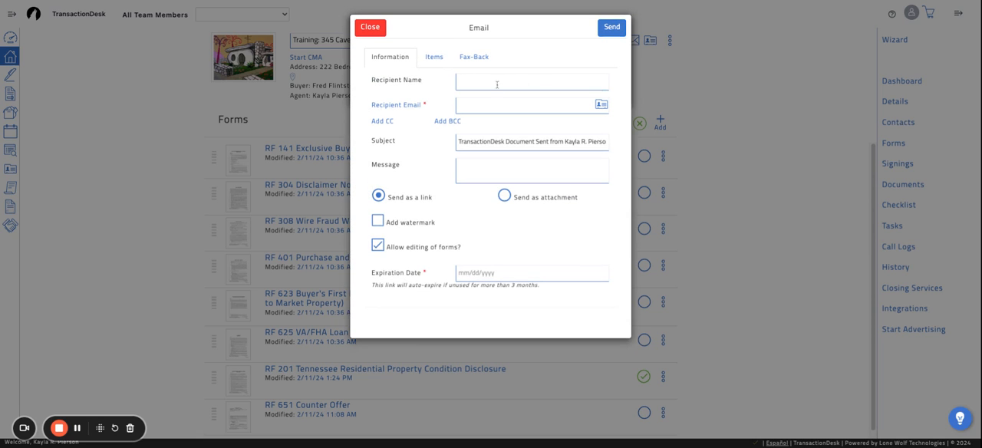
text(Fred Flint)
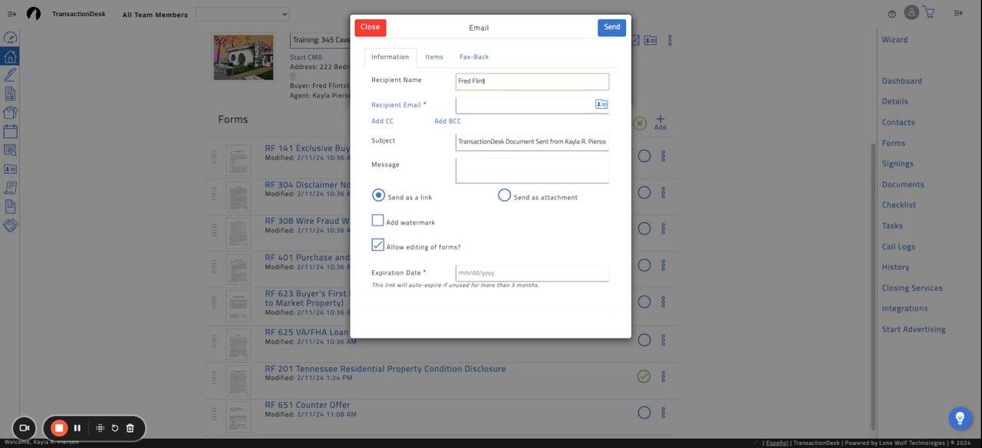
text(stone)
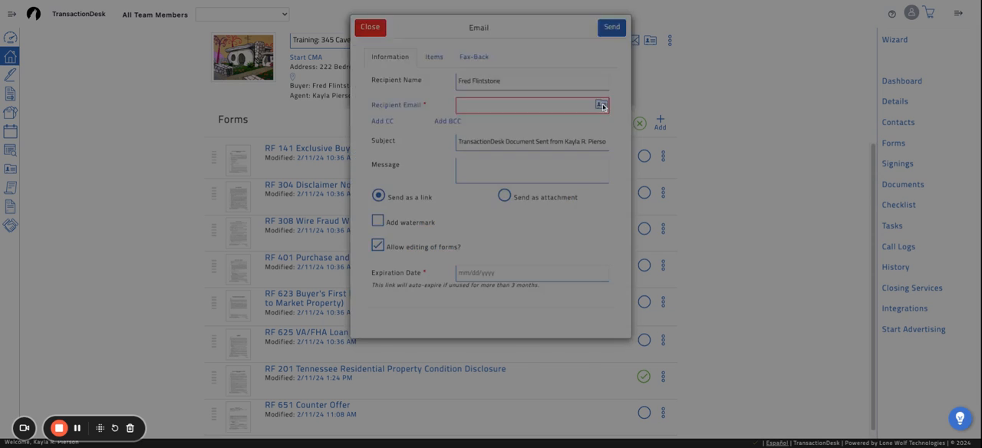
click(602, 105)
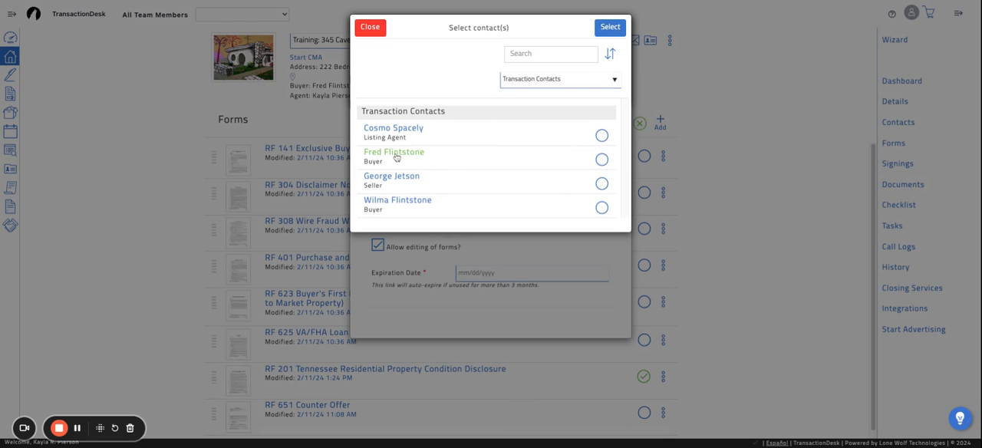
click(601, 159)
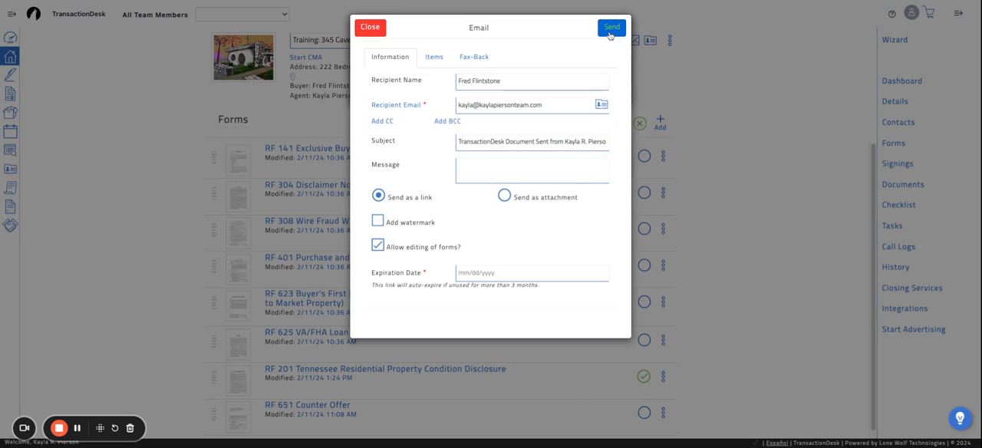
Add a CC recipient picked from the transaction contacts.
click(382, 121)
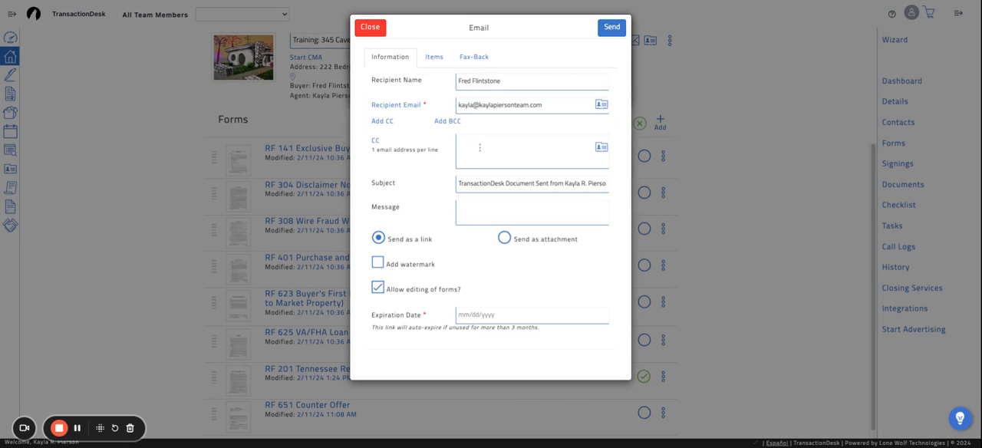
click(600, 104)
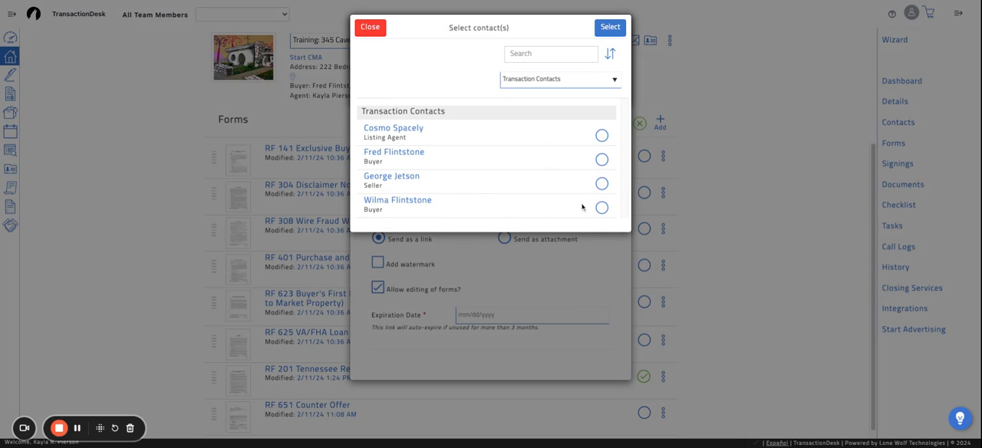
mouse_move(574, 216)
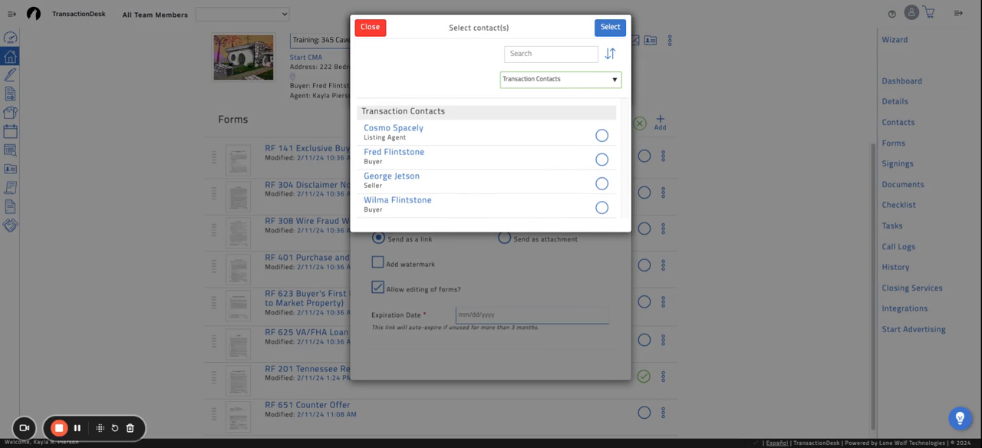
click(601, 207)
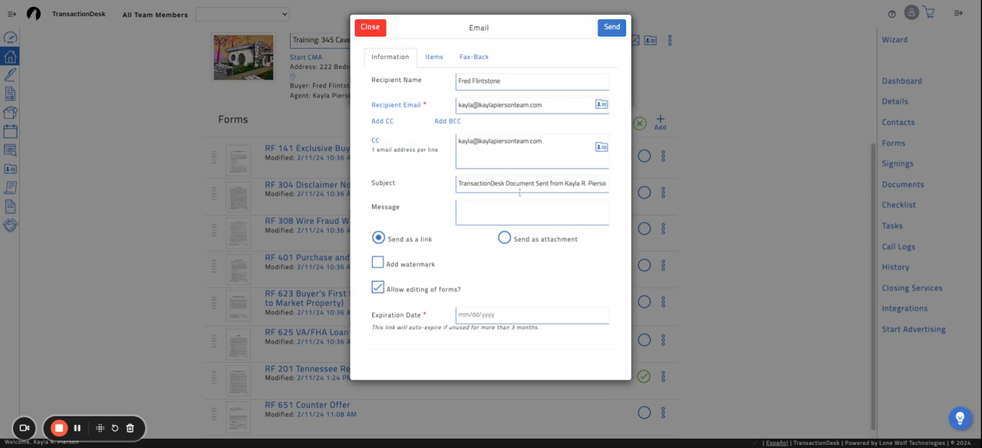
Replace the subject with 'Property Disclosure' and set the link expiration date to 02/12/2024.
triple_click(531, 184)
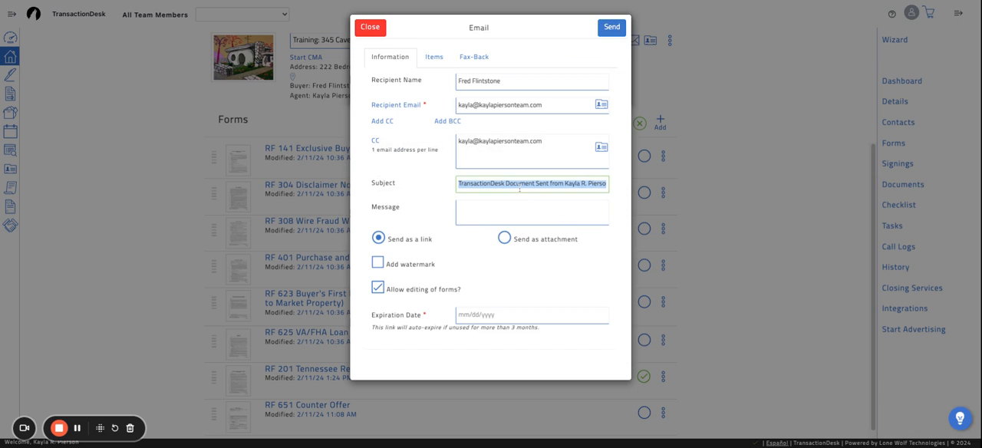
text(Property D)
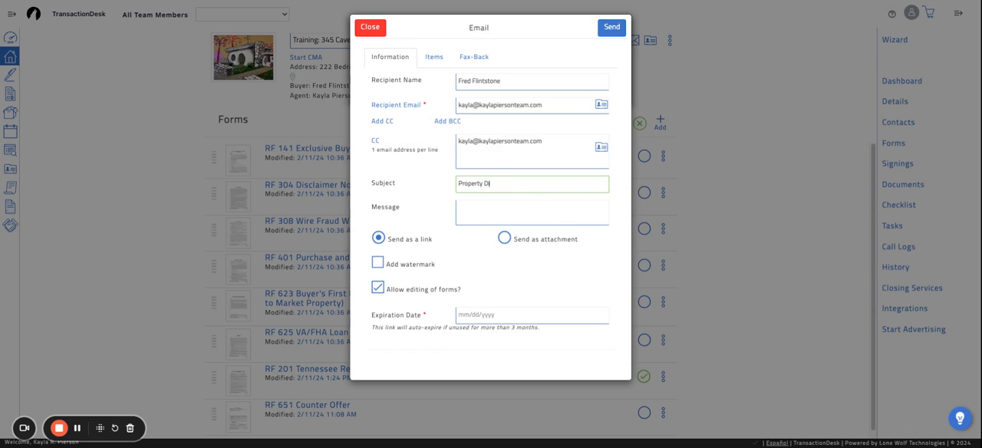
text(isclosure)
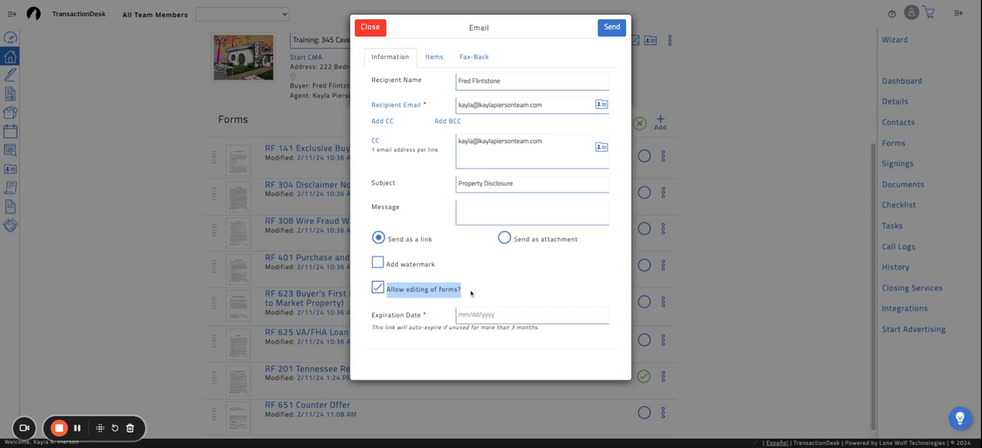
mouse_move(379, 301)
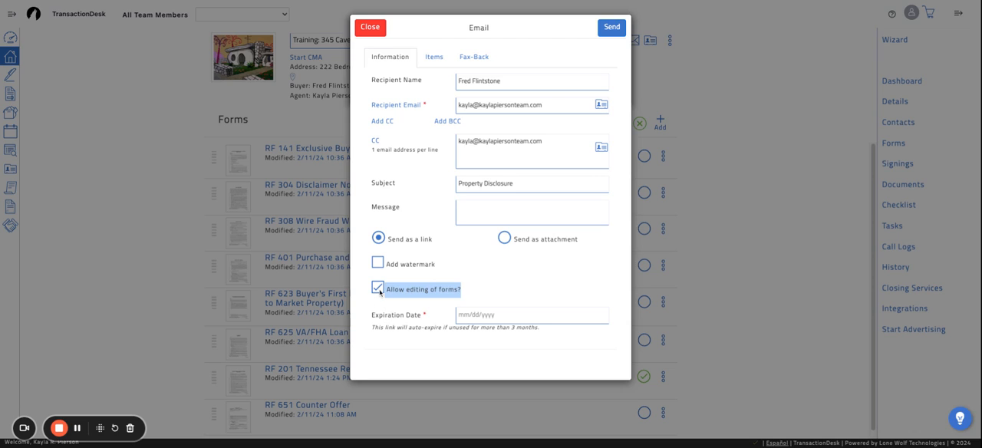
mouse_move(376, 304)
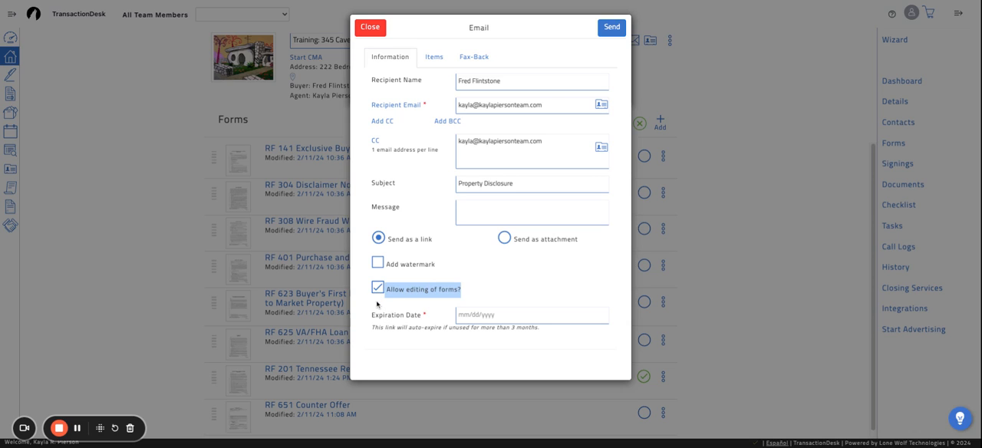
mouse_move(377, 305)
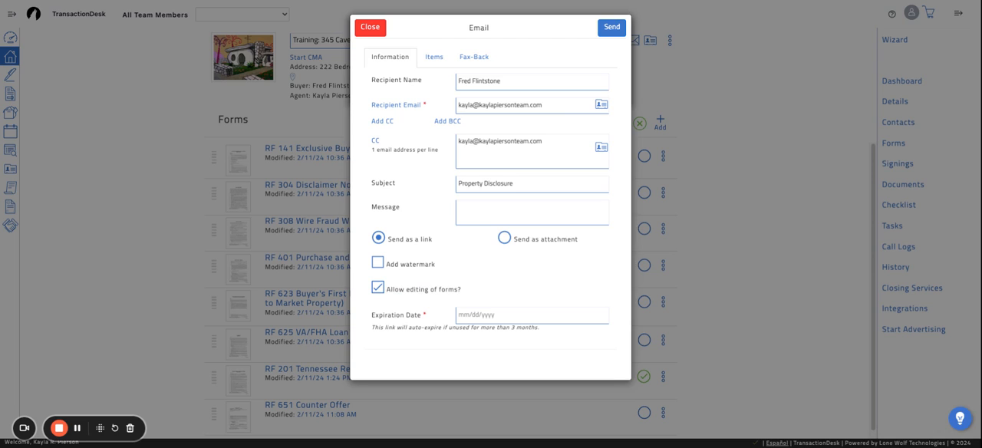
click(531, 314)
text(02/12/2024)
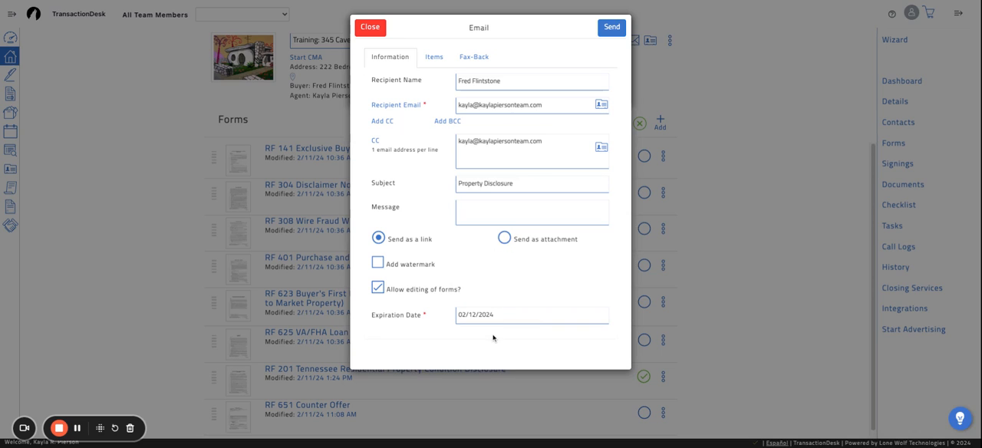
mouse_move(478, 339)
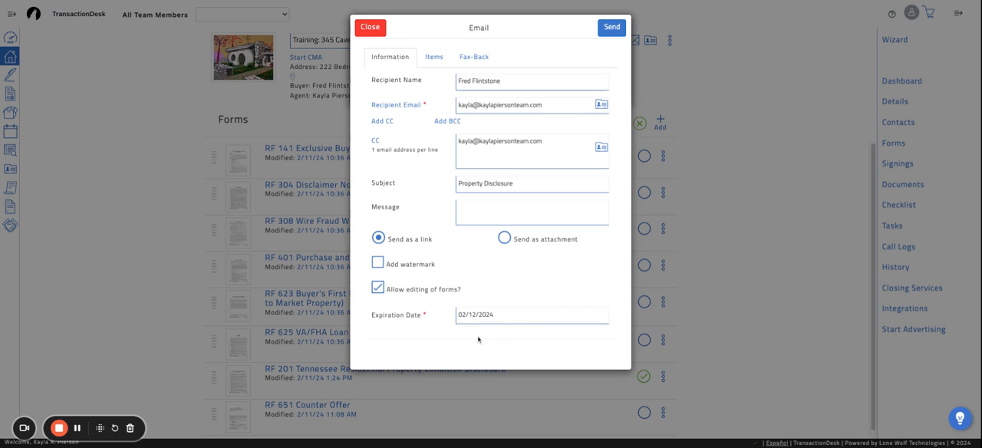
mouse_move(478, 340)
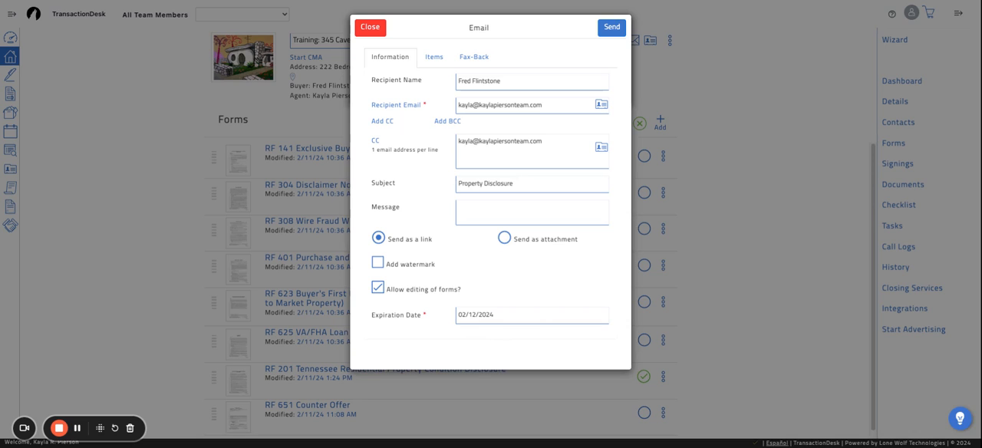
Send the Property Disclosure email and close the Transaction Forms popup.
click(612, 27)
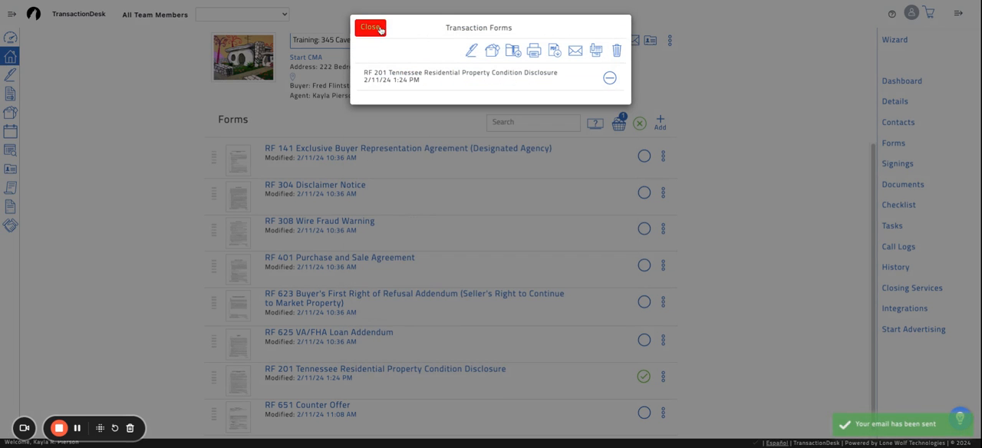
click(370, 27)
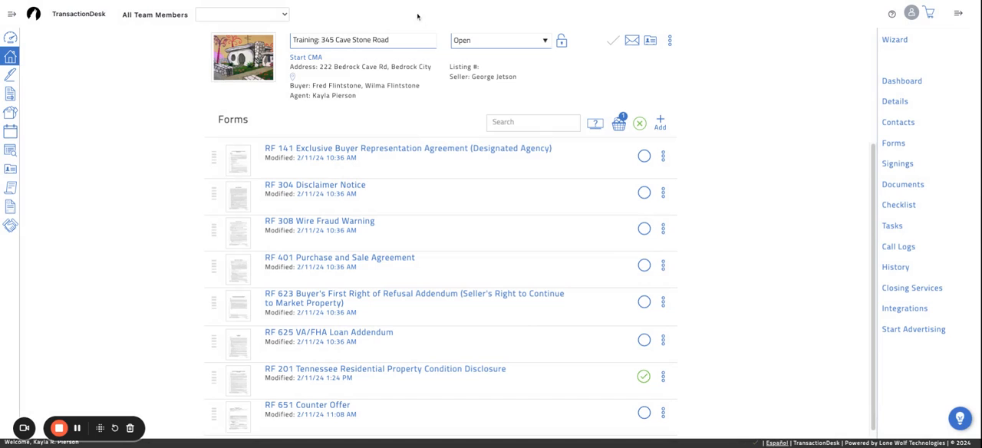
mouse_move(418, 15)
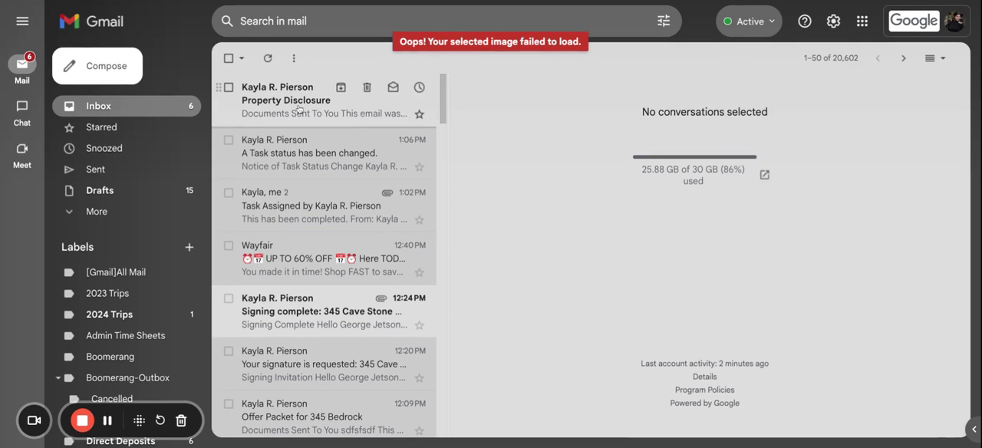
Open the Property Disclosure email in Gmail and follow its RF 201 link to the editable form.
click(322, 100)
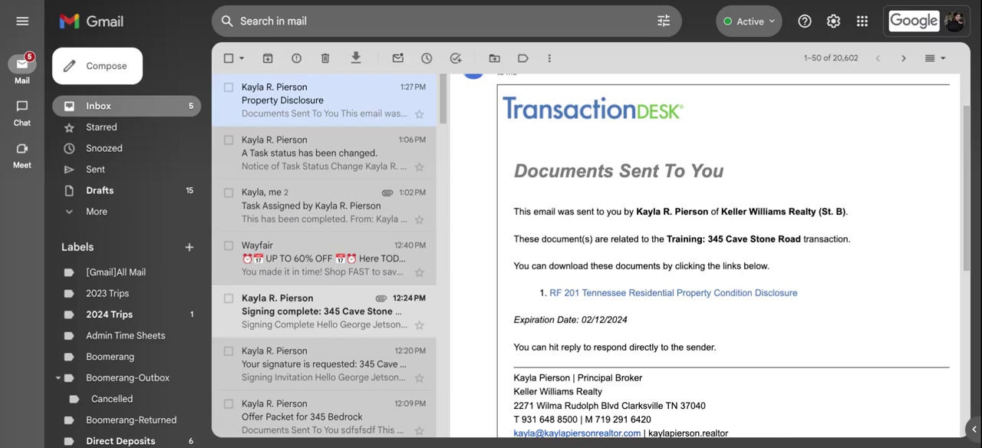
click(672, 292)
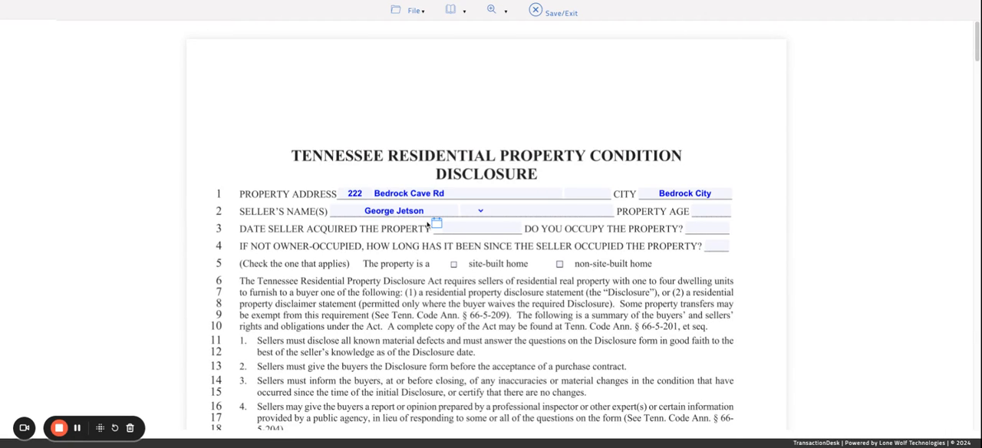
mouse_move(382, 23)
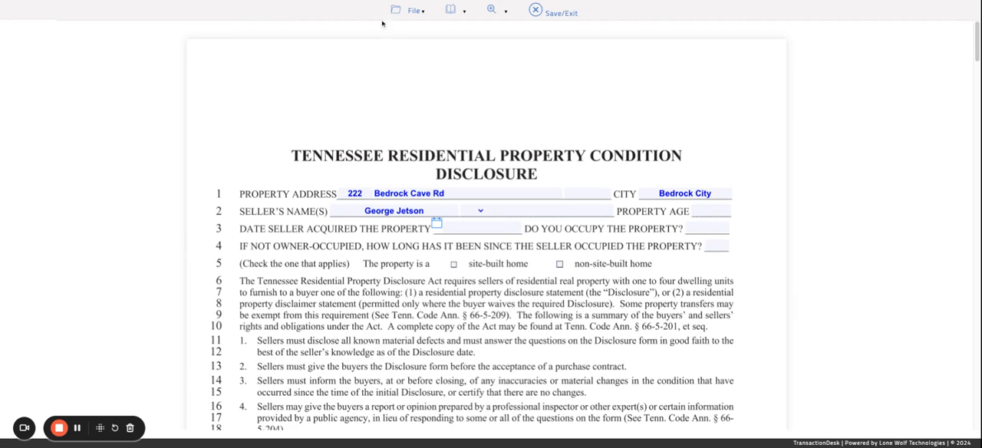
mouse_move(565, 50)
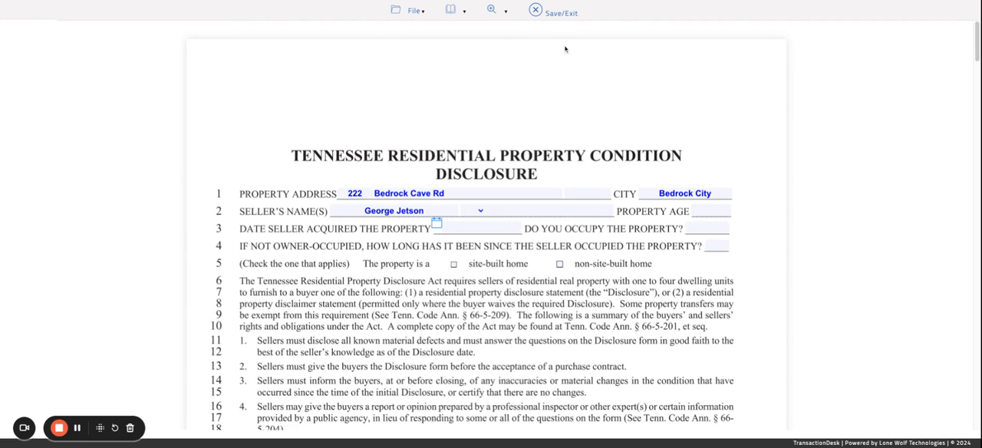
mouse_move(504, 51)
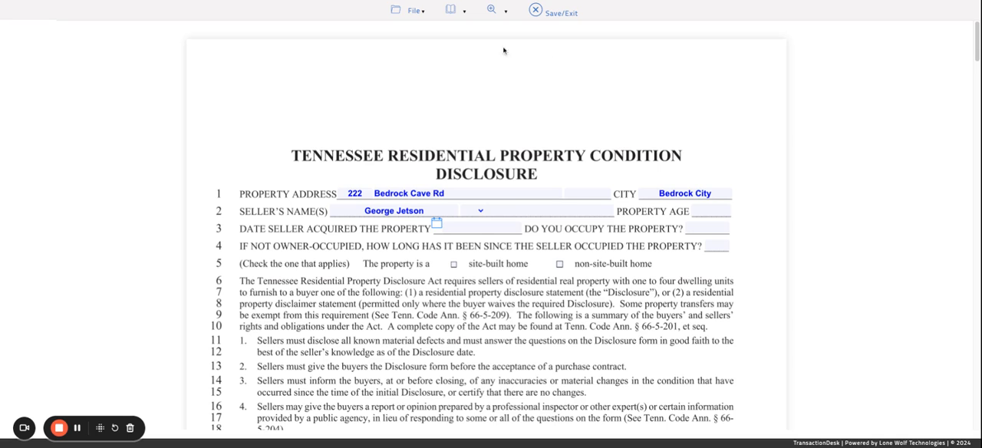
click(413, 10)
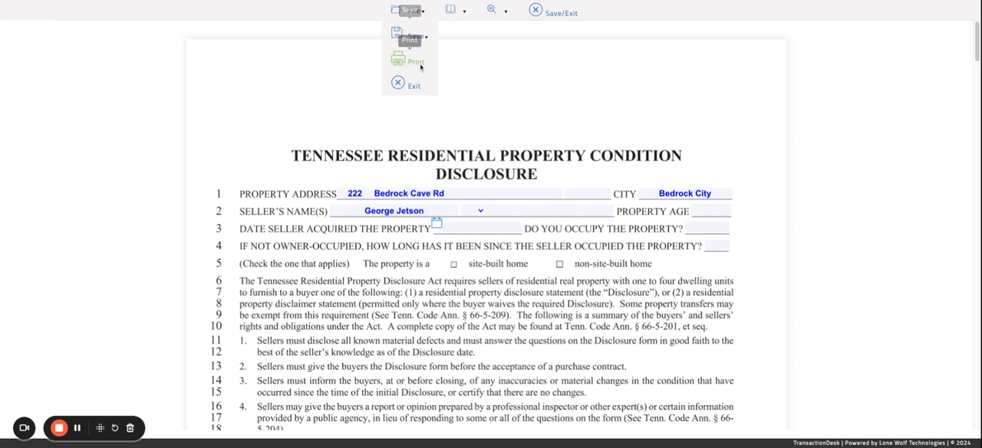
click(452, 11)
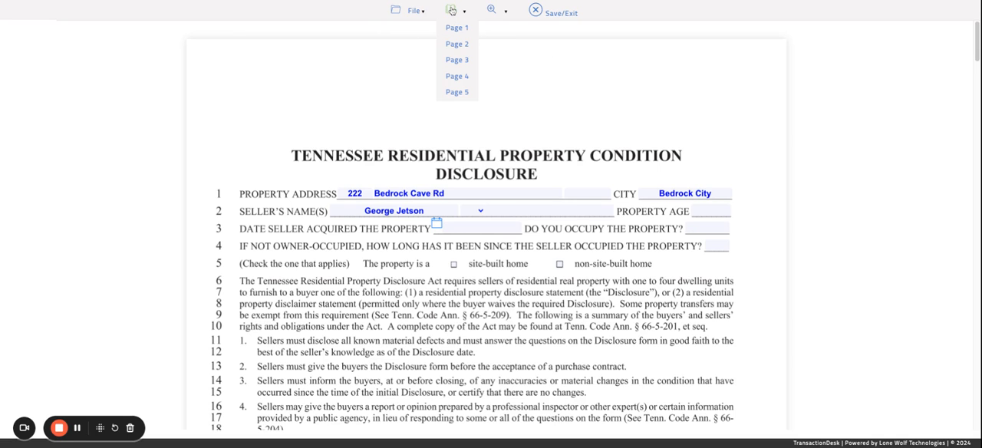
click(494, 11)
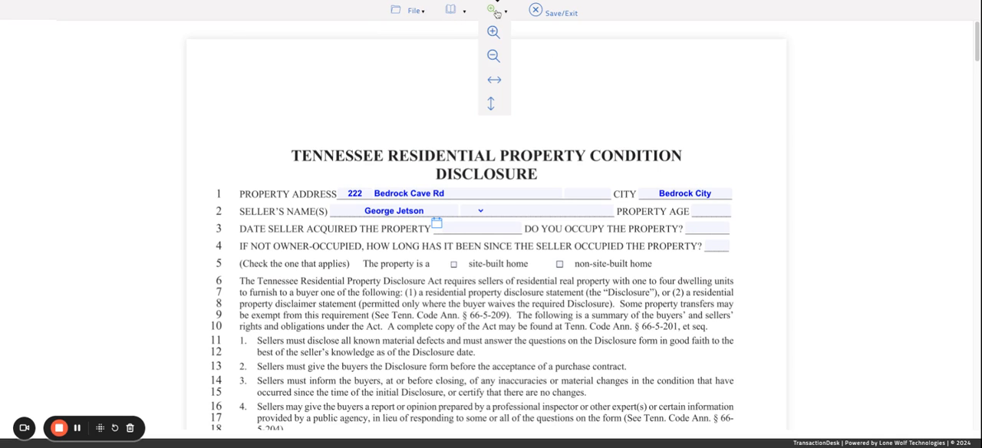
mouse_move(512, 48)
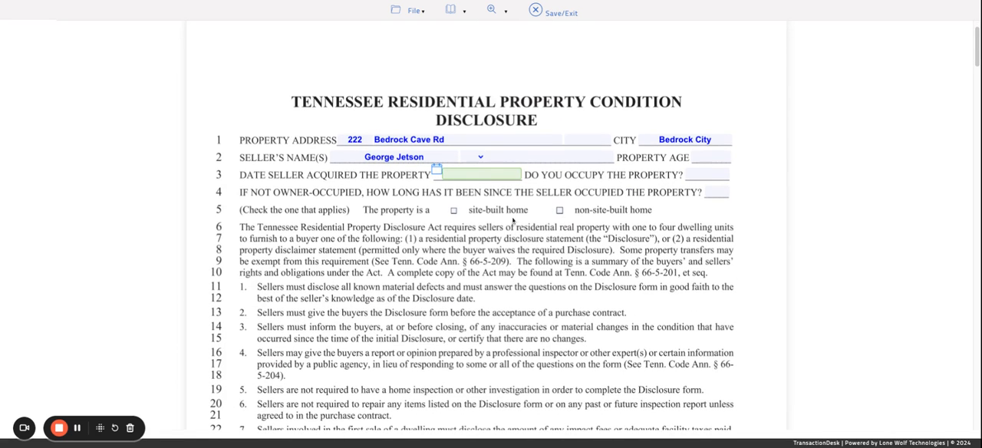
scroll(down, 3)
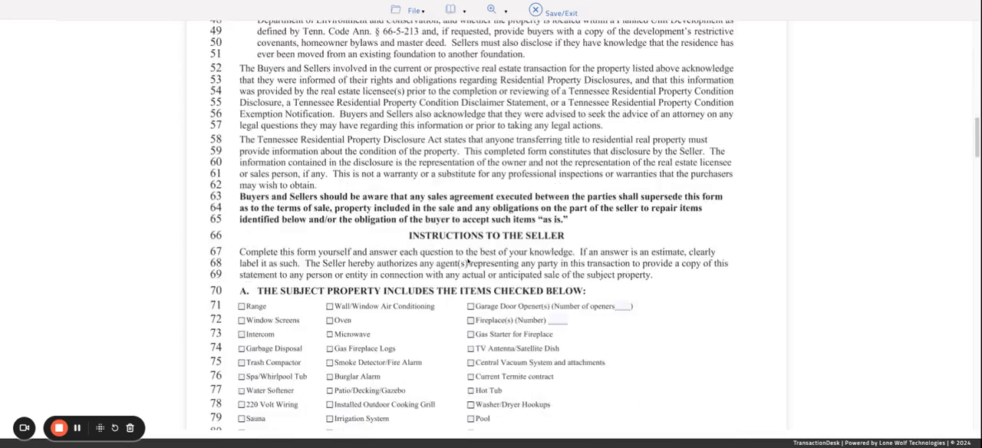
scroll(down, 3)
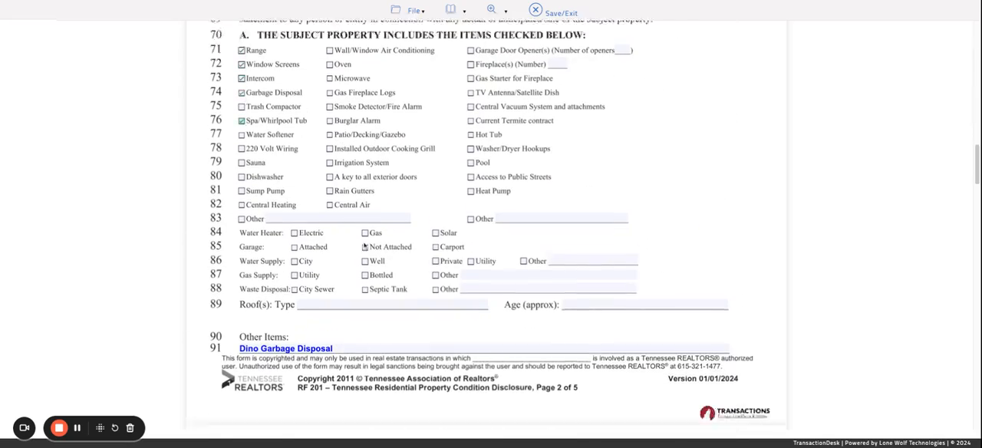
scroll(down, 3)
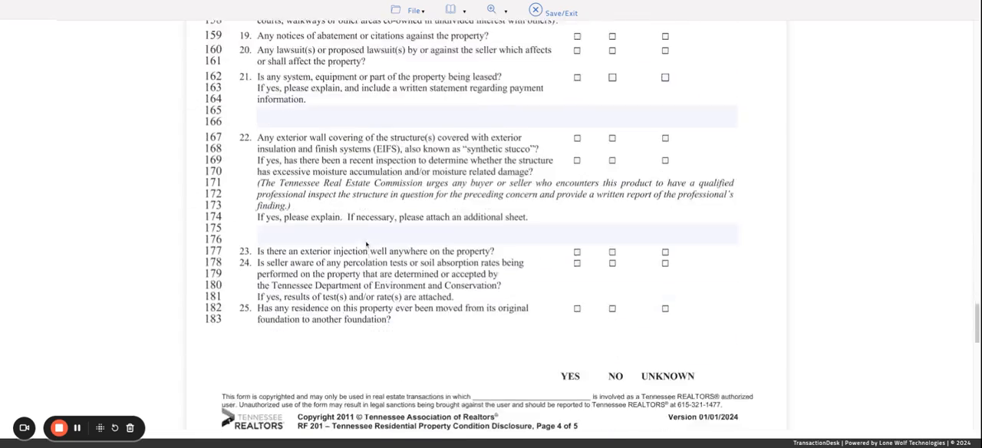
scroll(down, 3)
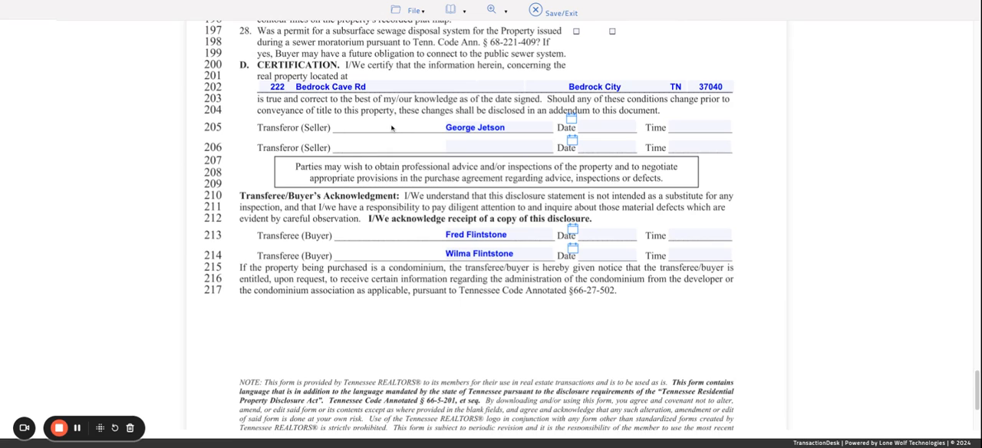
mouse_move(391, 128)
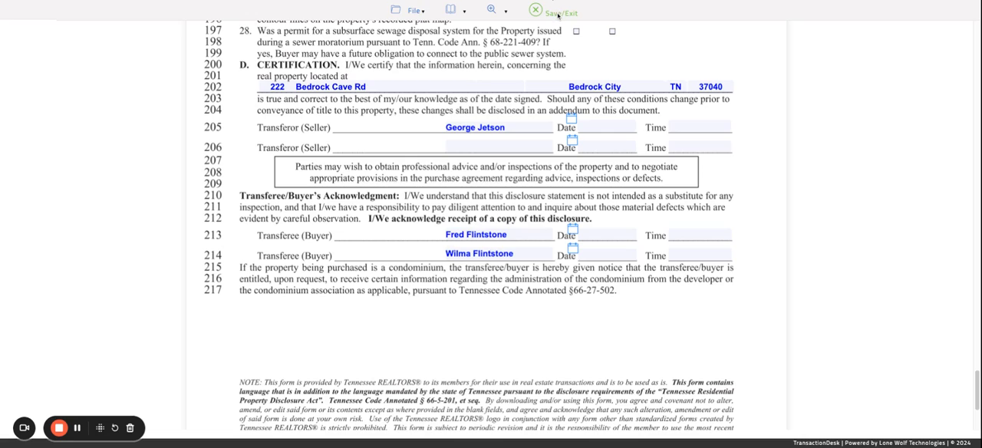
scroll(up, 3)
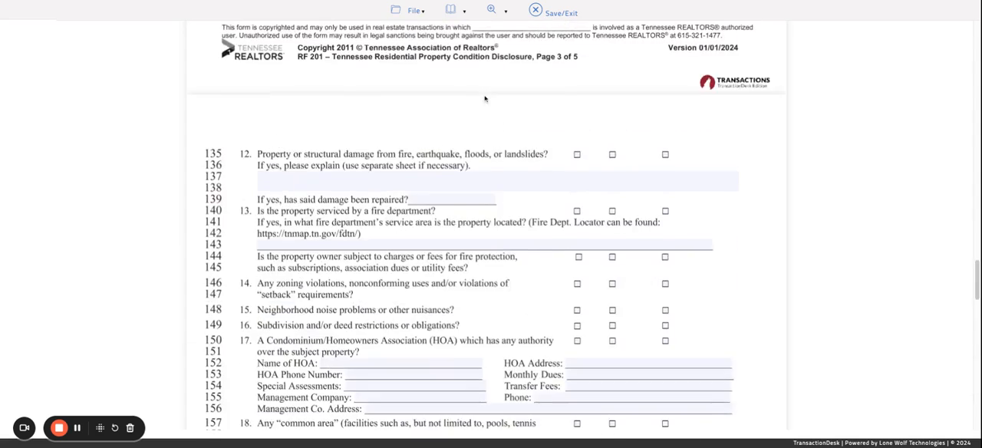
scroll(up, 3)
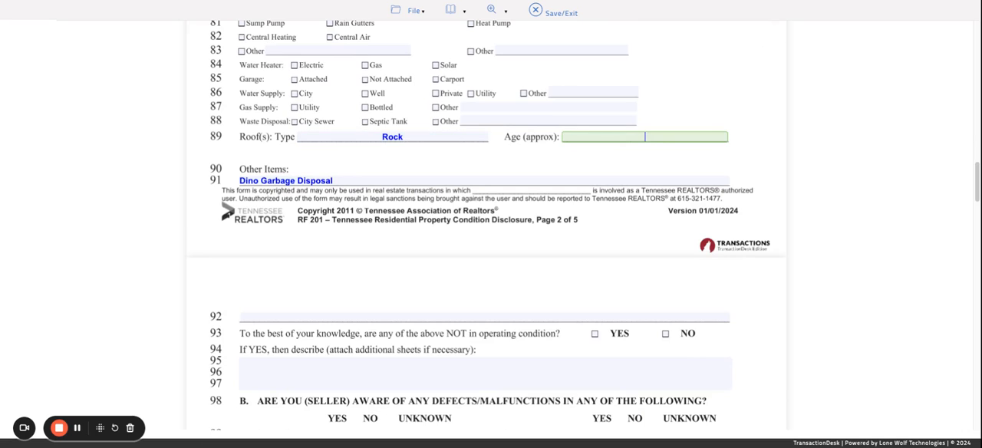
Enter roof age '5 Years' and mark city water, attached garage and bottled gas.
text(5 Years)
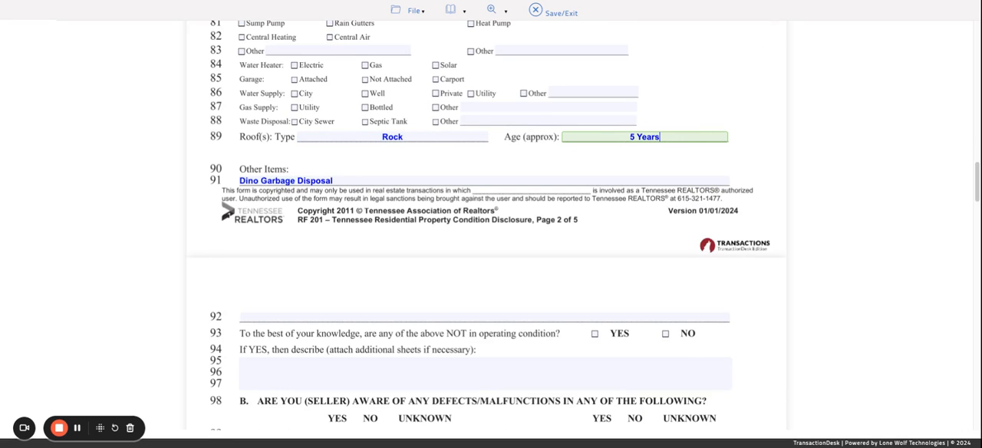
click(295, 93)
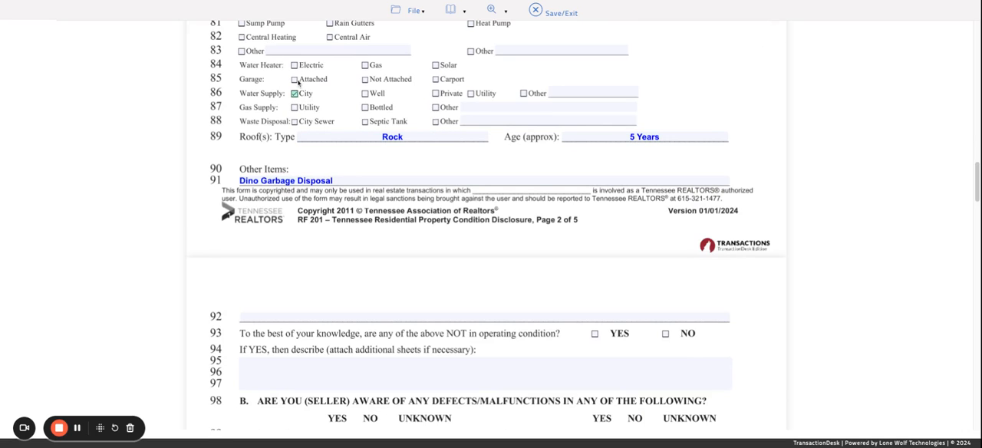
click(365, 107)
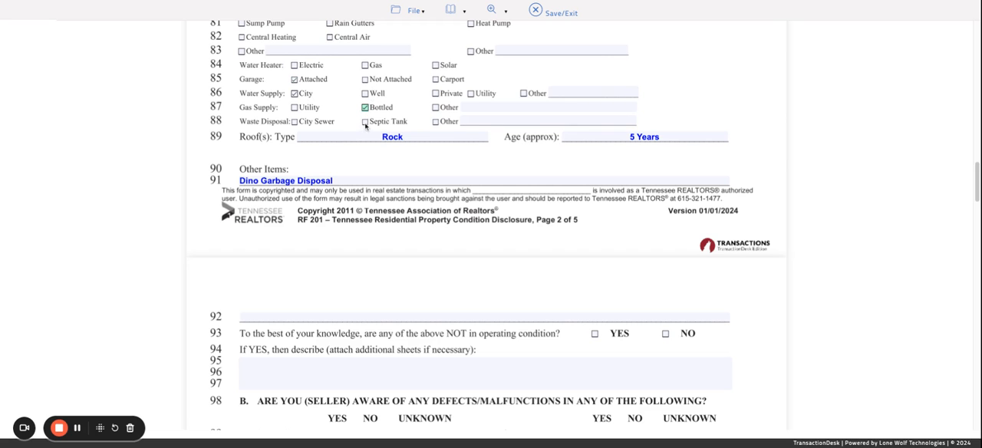
Append a GE stainless French-door refrigerator with bottom freezer to Other Items.
scroll(down, 3)
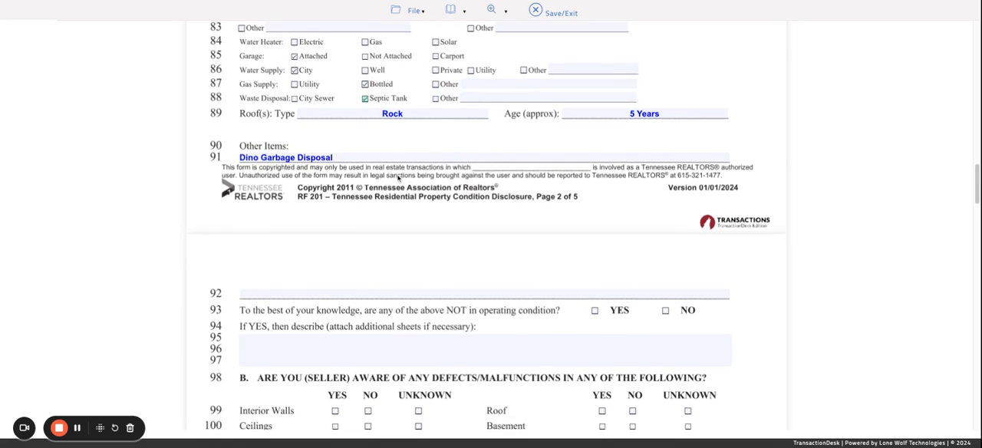
scroll(down, 3)
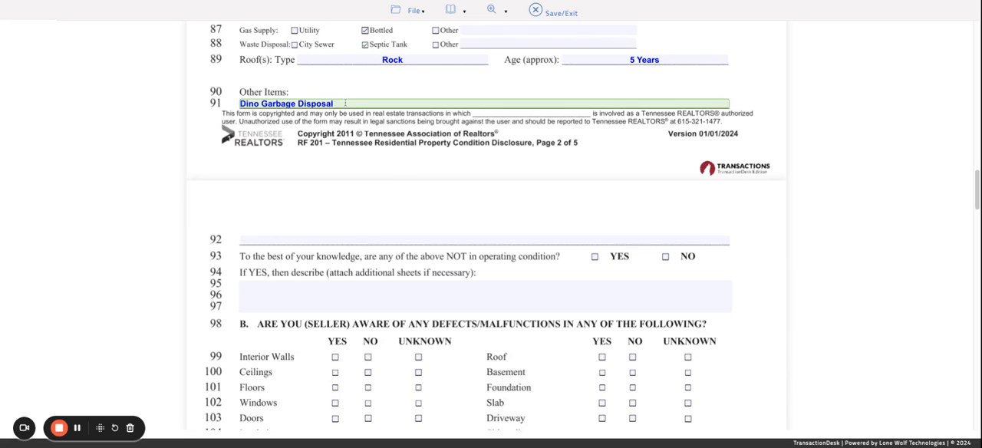
text(, Stainless Refrig)
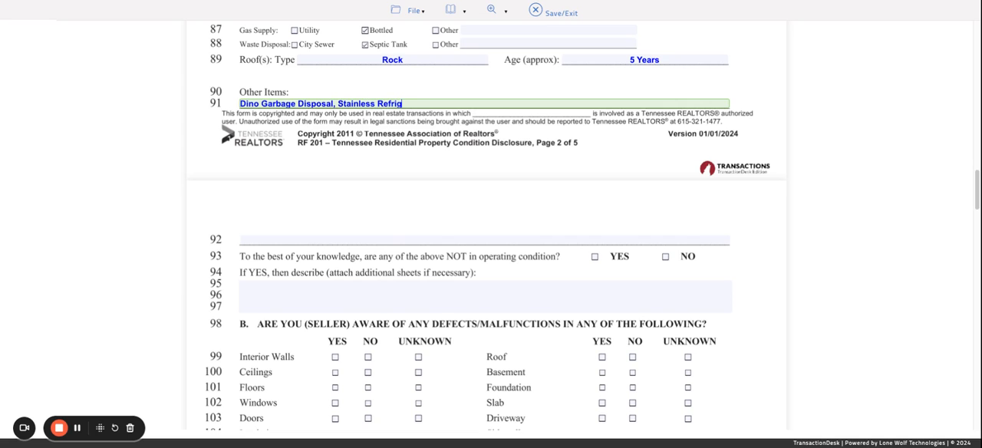
text(erator with)
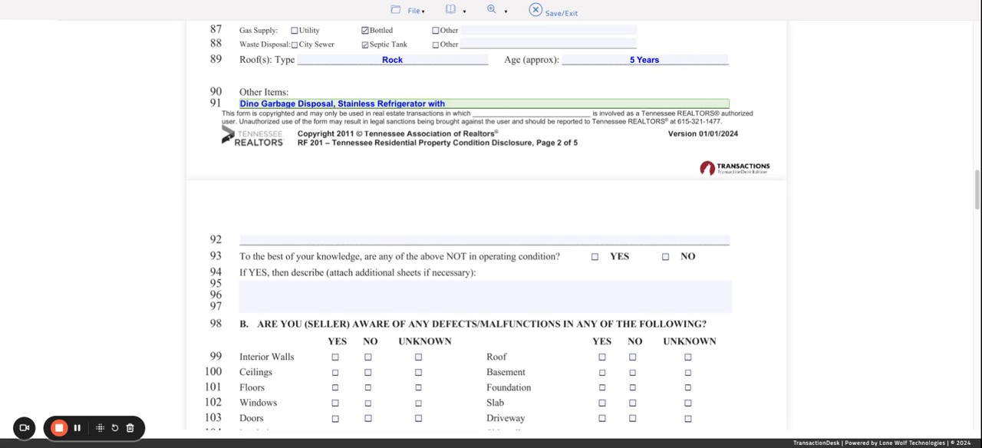
text(French Doors and Draw)
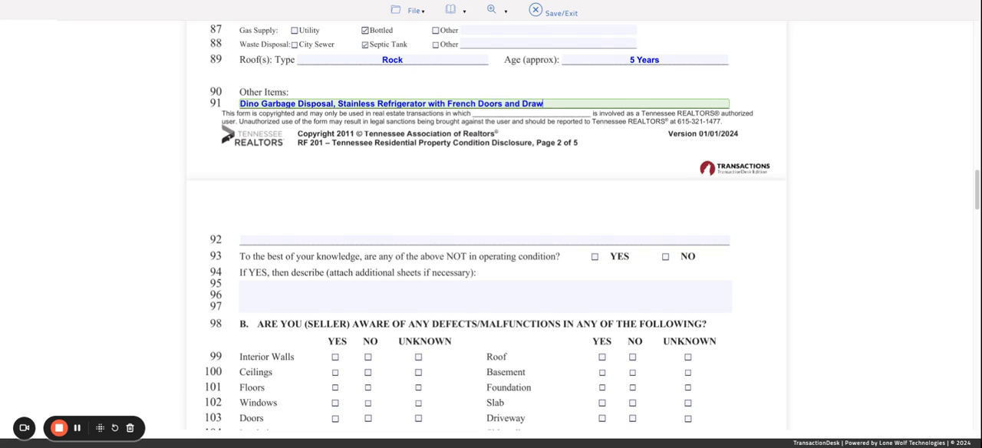
text(er on Boto)
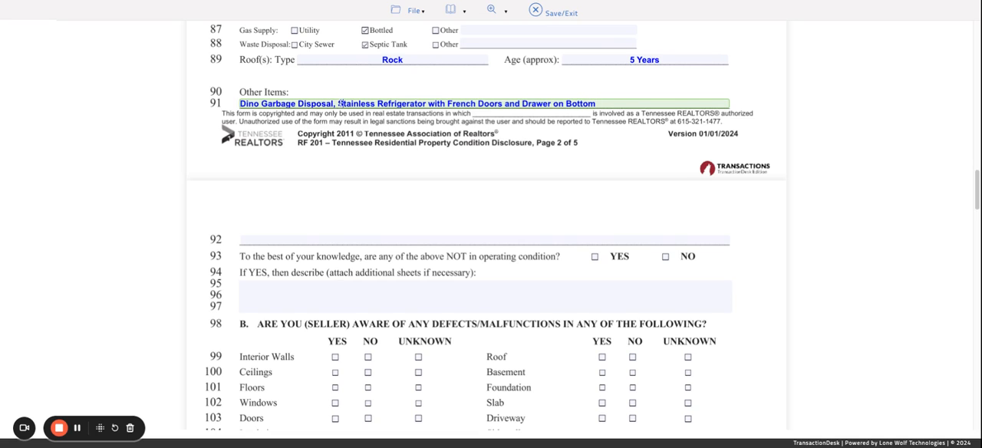
text(GE)
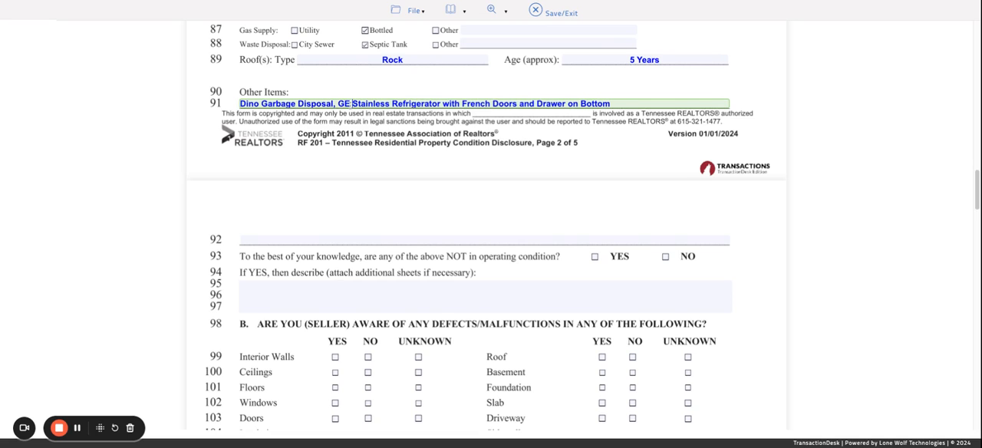
Answer No for the interior walls, ceilings, floors and windows defect rows.
scroll(down, 3)
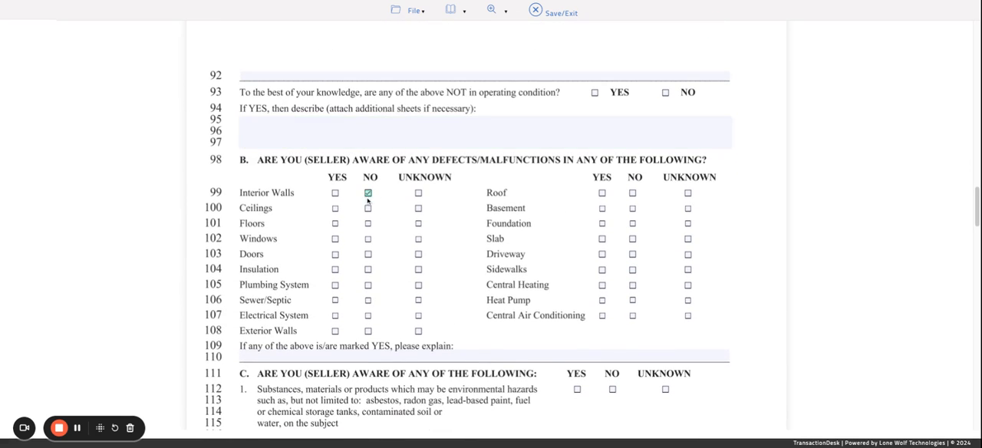
click(367, 238)
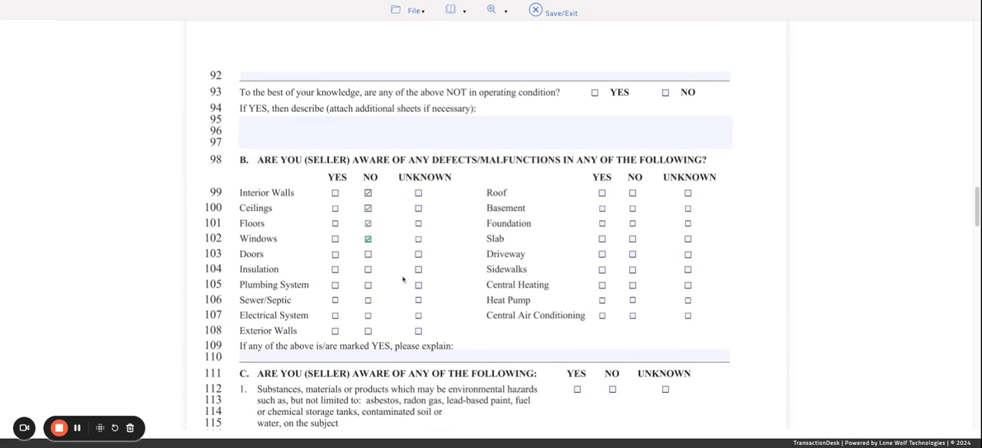
scroll(down, 3)
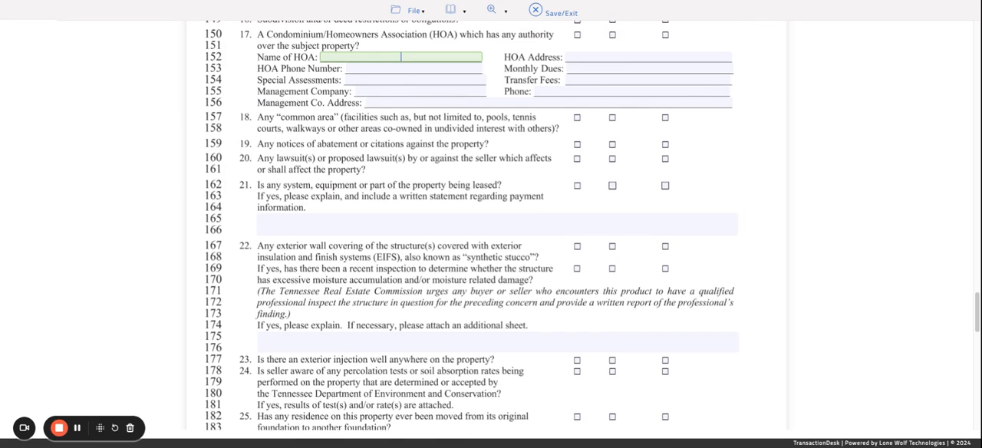
Enter Bedrock HOA, 123 Bedrock Circle, $50 monthly dues and $100 transfer fees under item 17.
text(Bedrock HOA)
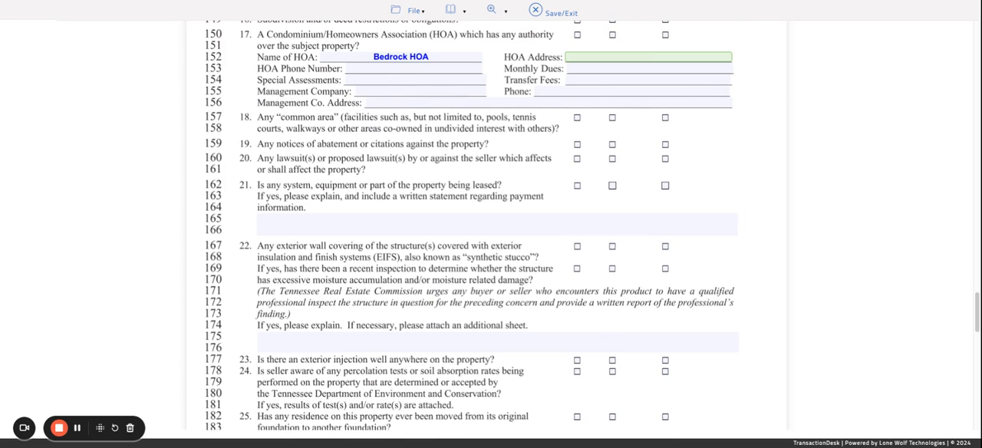
text(123 Bedrock C)
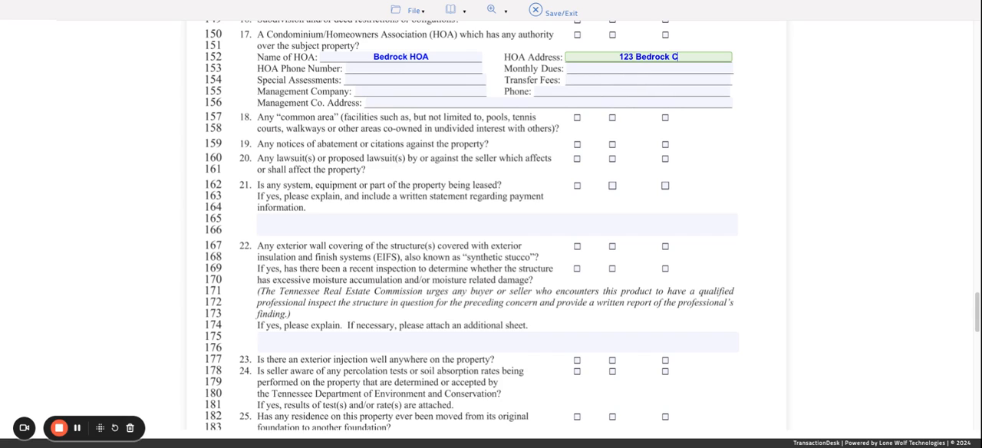
click(414, 68)
text($100)
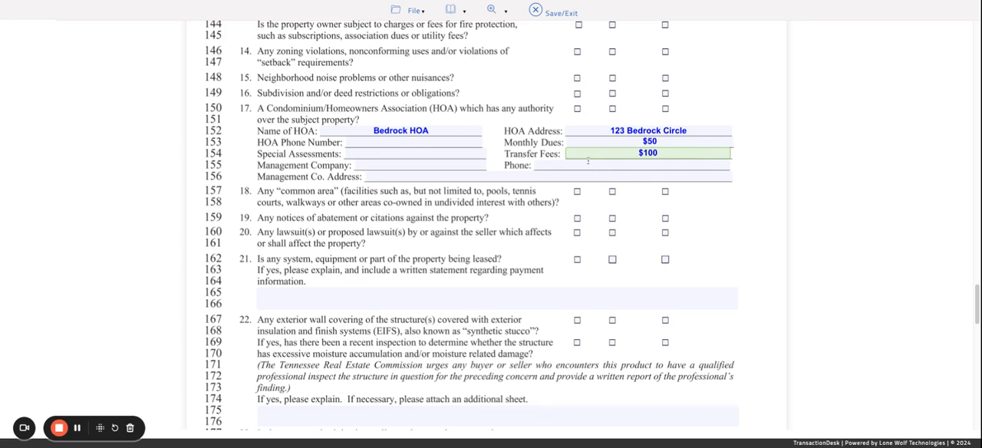
scroll(up, 3)
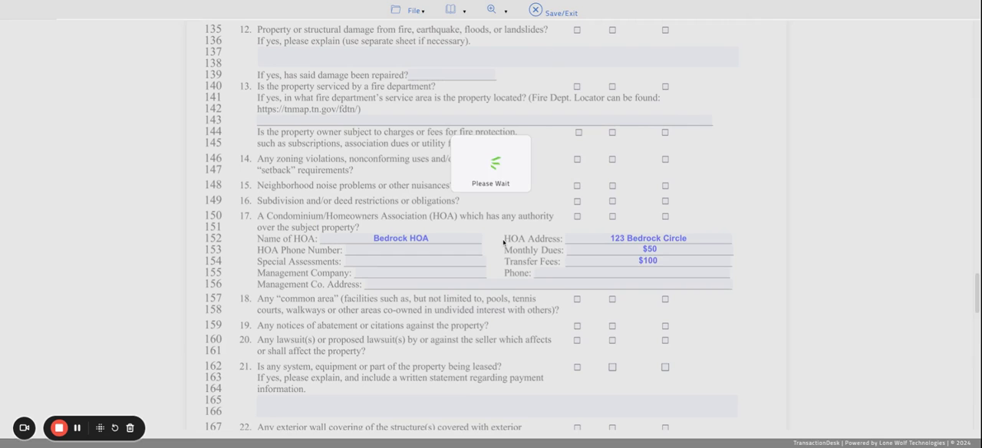
Save and exit the RF 201 disclosure, then clear the form selection in the Forms list.
click(561, 12)
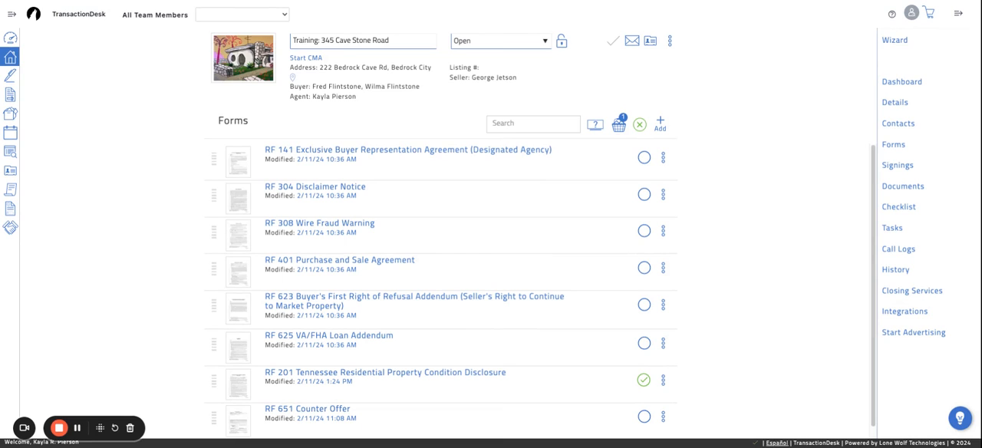
mouse_move(639, 124)
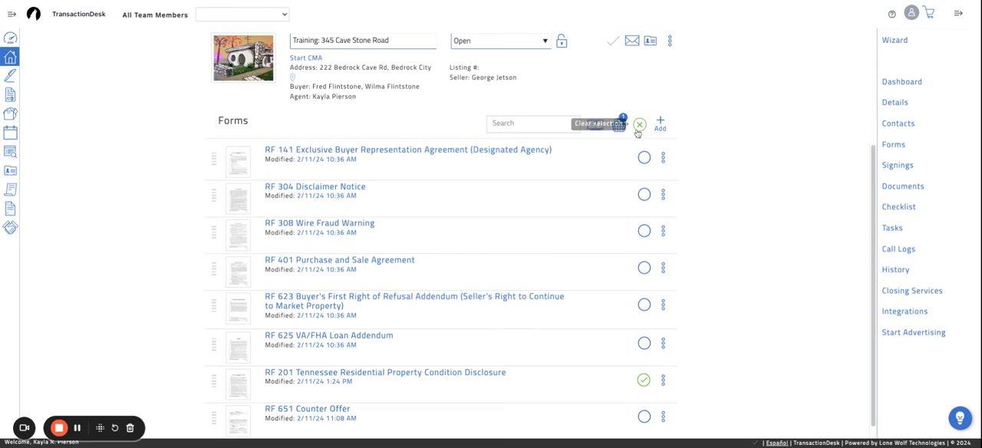
click(901, 81)
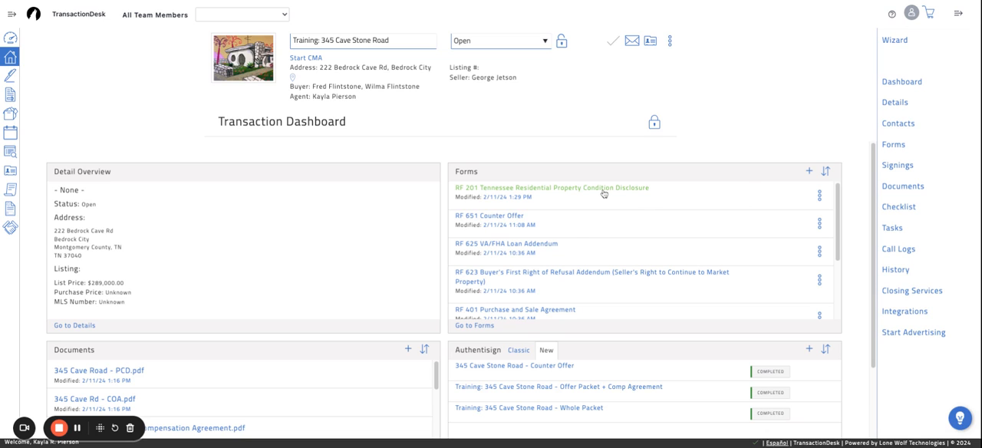
Reopen the RF 201 disclosure from the dashboard and scroll through the seller's saved answers.
click(551, 187)
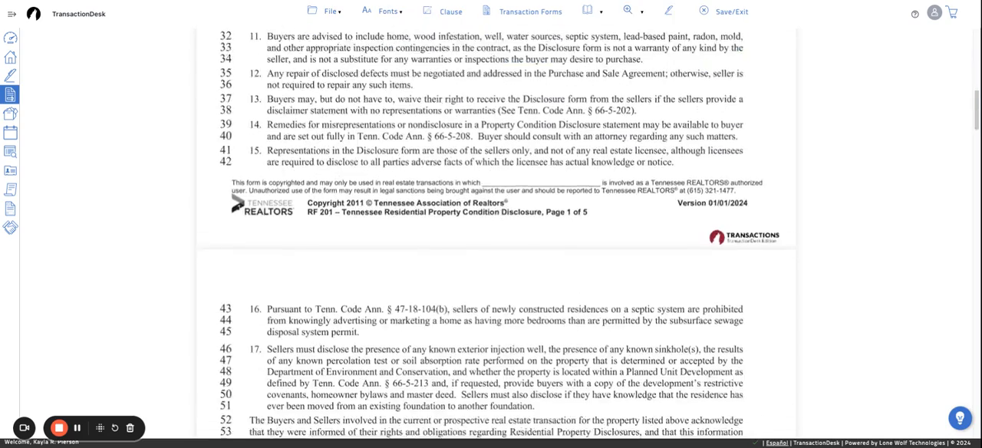
scroll(down, 3)
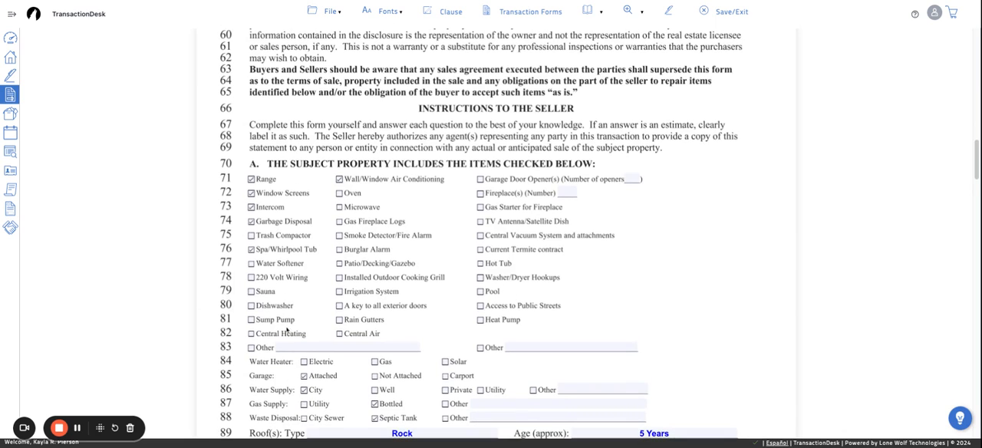
scroll(down, 3)
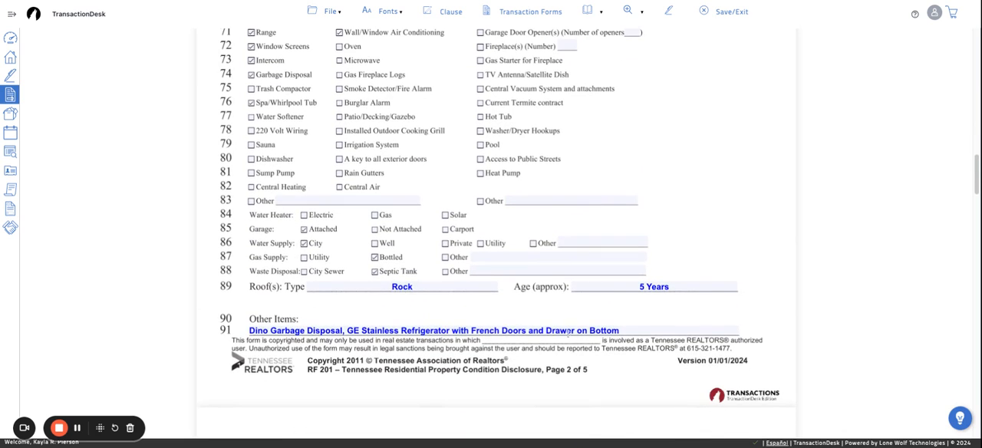
scroll(down, 3)
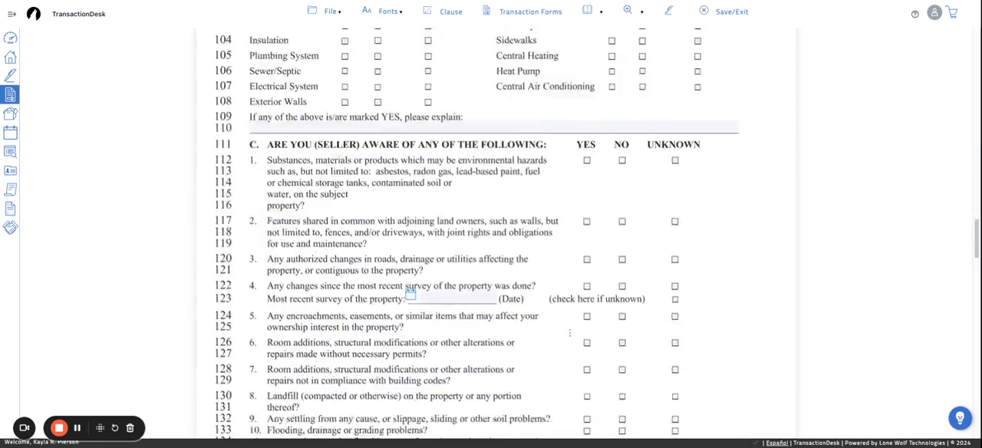
scroll(down, 3)
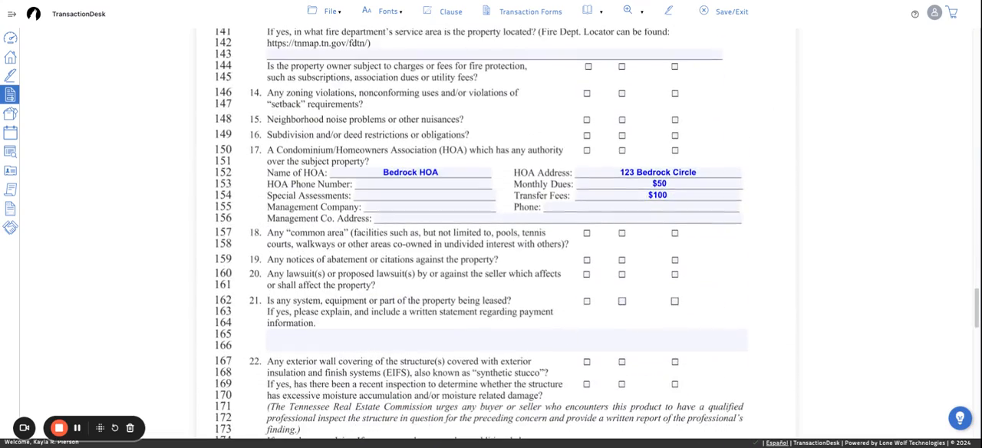
scroll(down, 3)
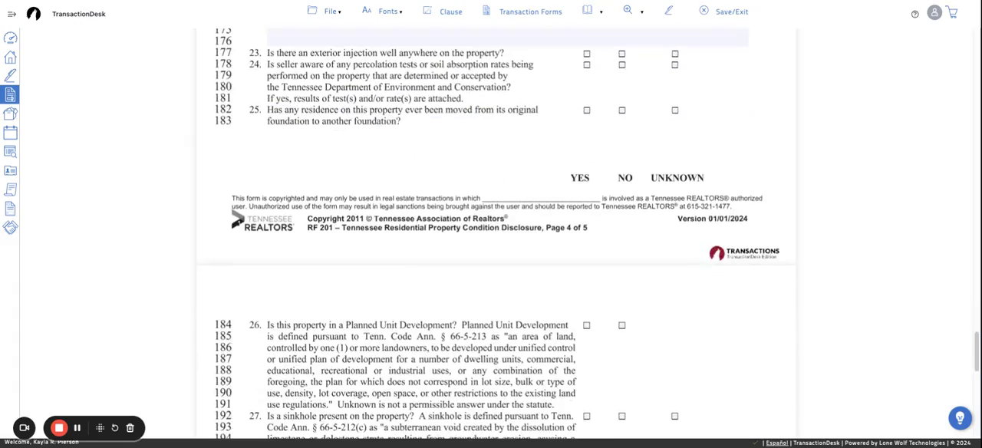
scroll(up, 3)
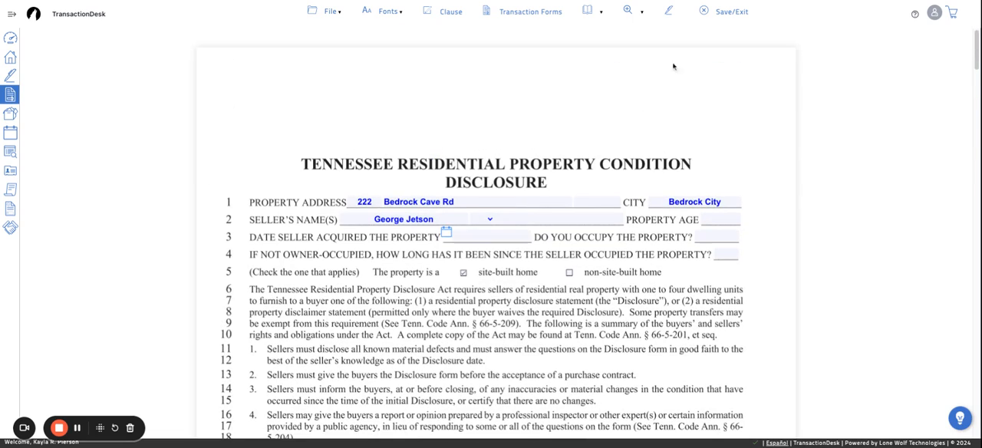
mouse_move(667, 12)
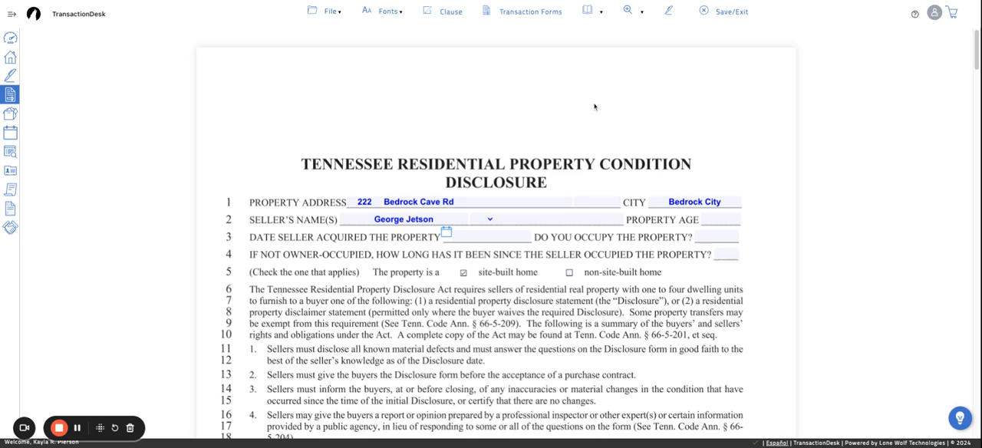
mouse_move(720, 47)
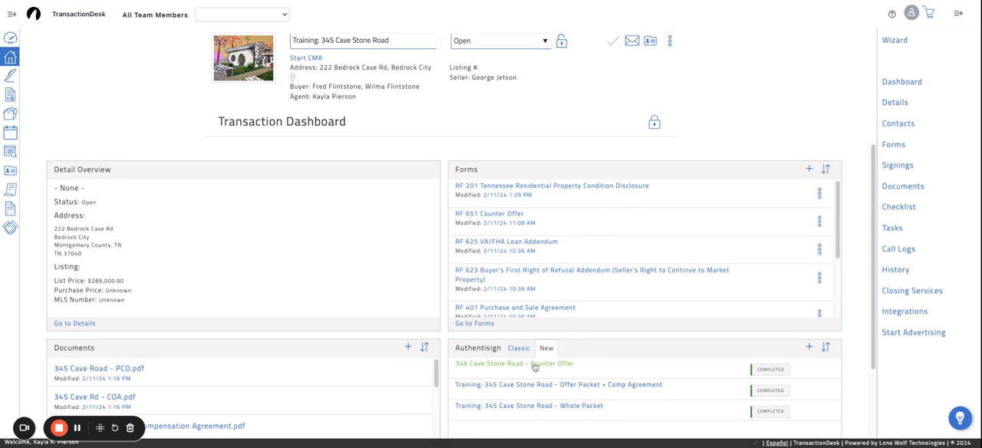
mouse_move(609, 370)
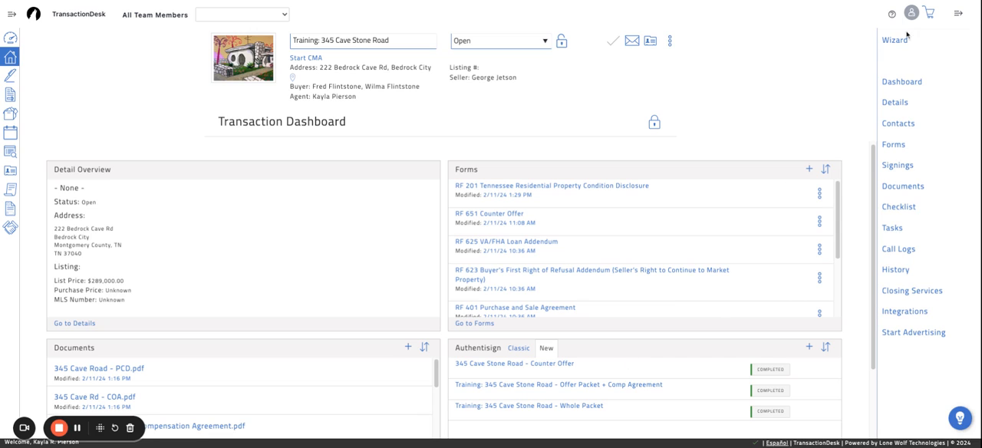
mouse_move(907, 35)
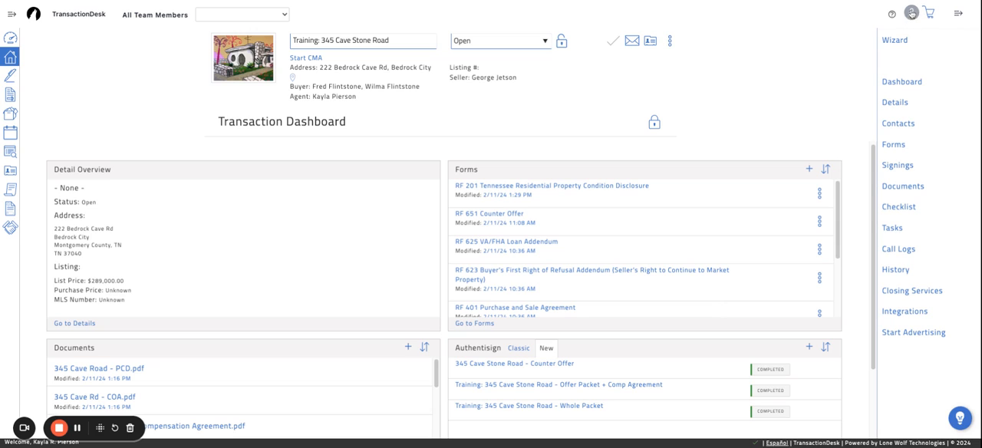
Show the Settings/Logout account options from the transaction dashboard's profile avatar.
click(911, 13)
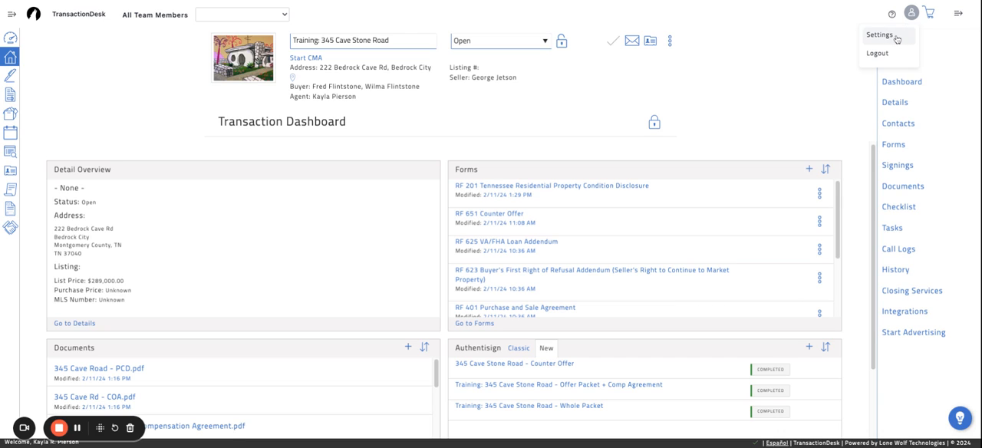
In Program Settings > Email Settings, keep 'Send as a link' with 'allow editing' checked and save the update.
click(879, 34)
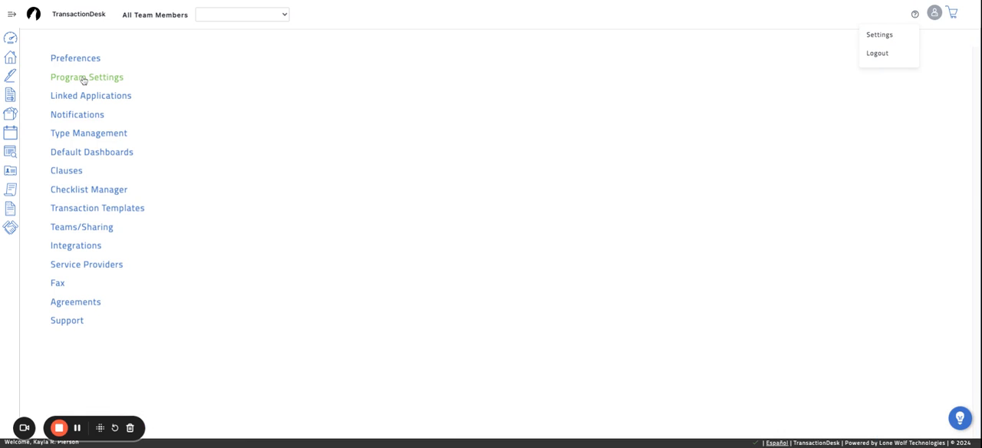
click(86, 77)
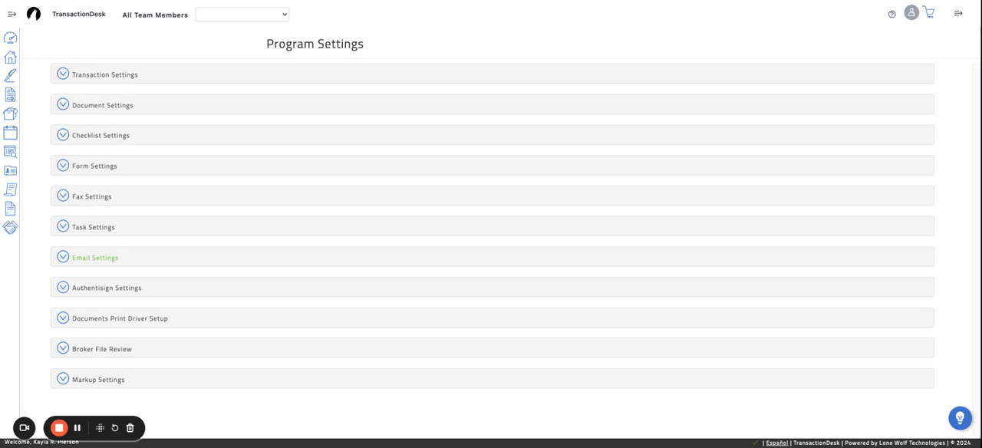
click(95, 257)
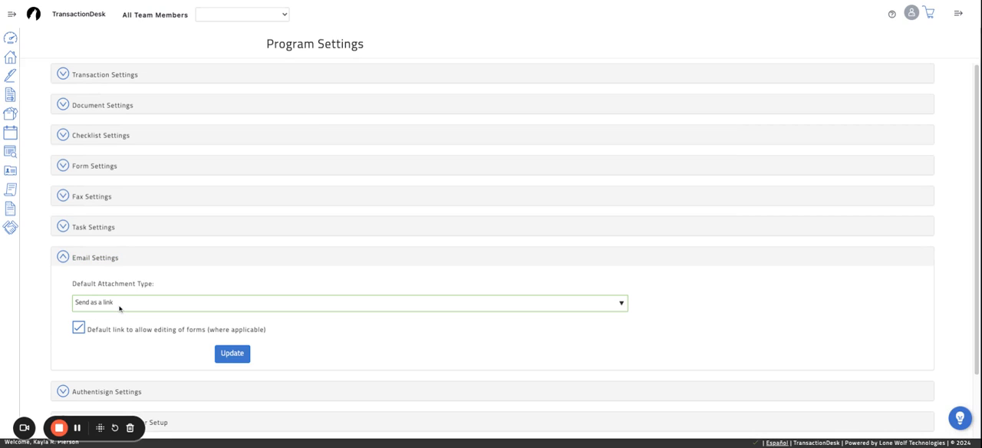
mouse_move(113, 300)
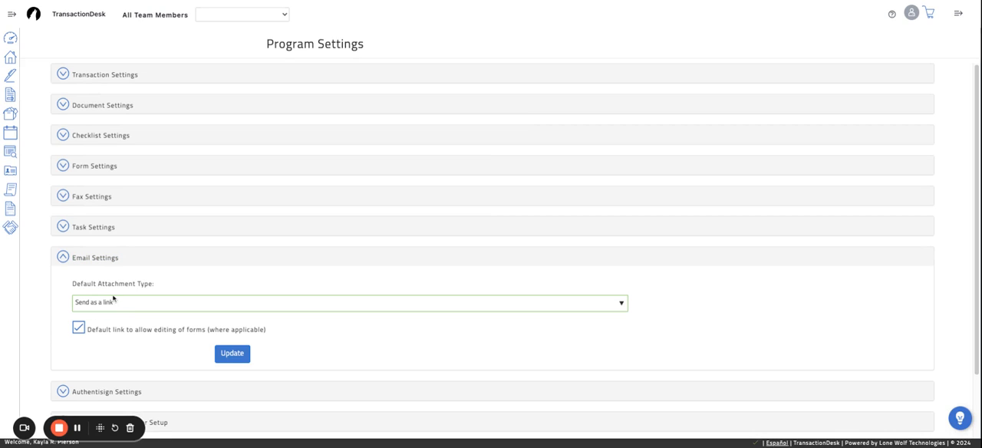
scroll(down, 3)
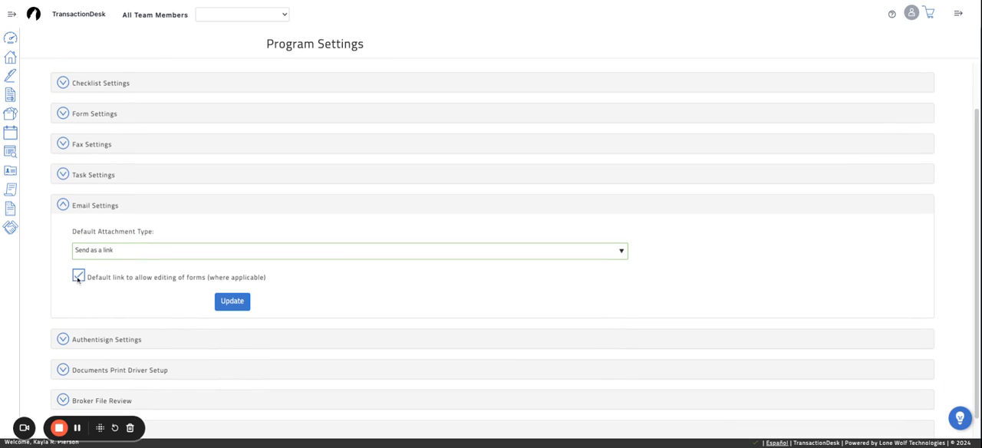
click(79, 277)
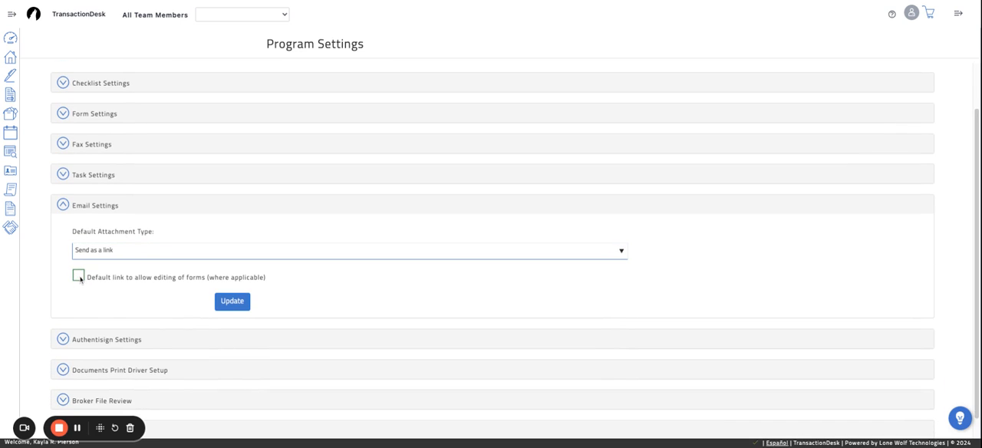
click(77, 276)
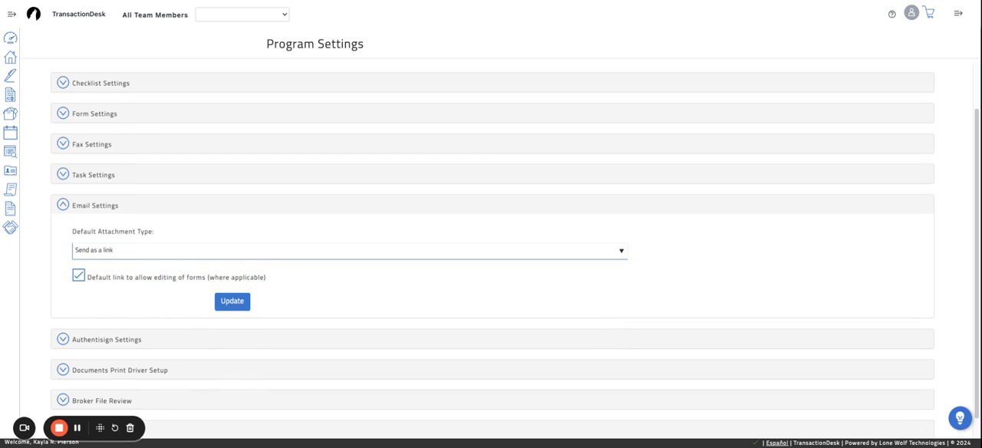
mouse_move(260, 279)
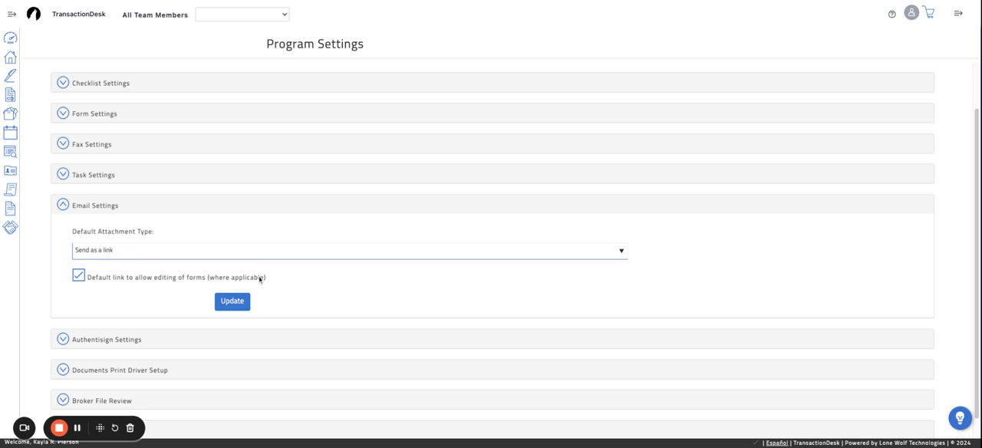
mouse_move(256, 290)
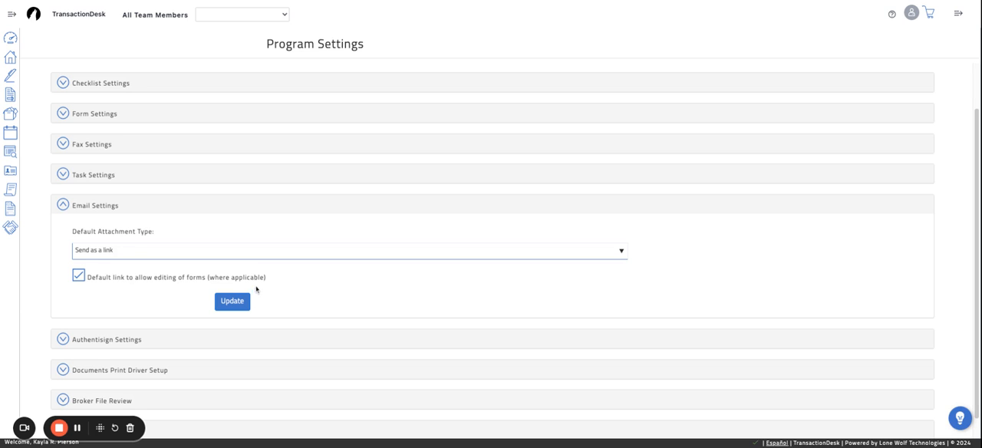
click(232, 301)
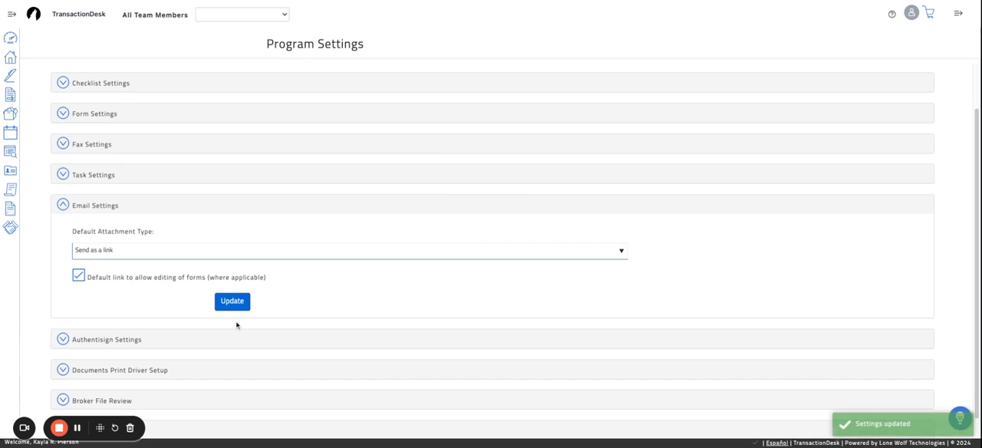
mouse_move(321, 244)
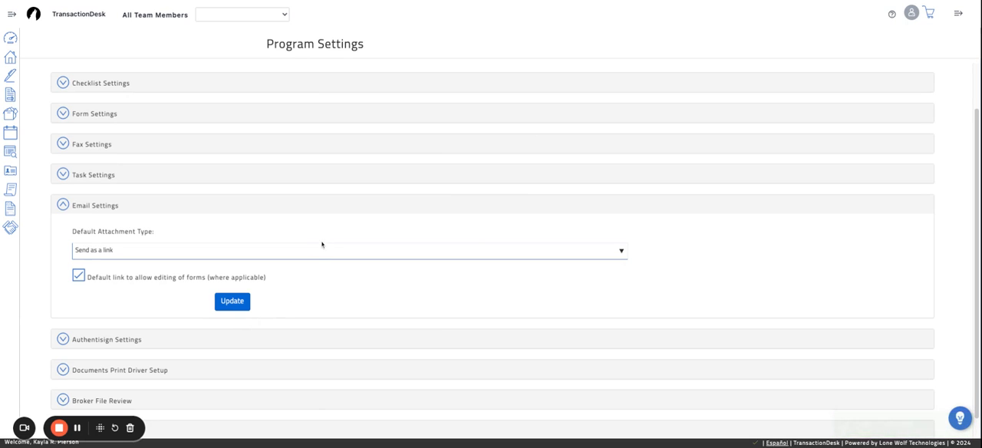
Return to the transaction list and reopen the Training: 345 Cave Stone Road transaction.
scroll(up, 3)
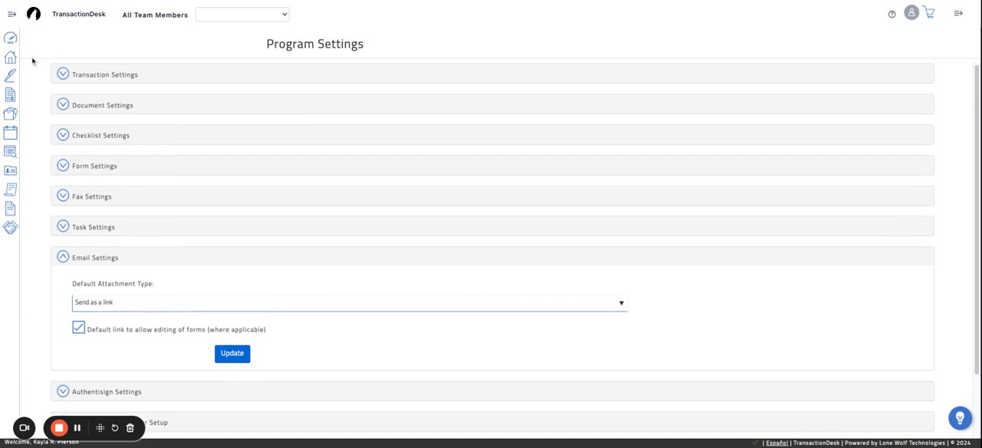
click(11, 58)
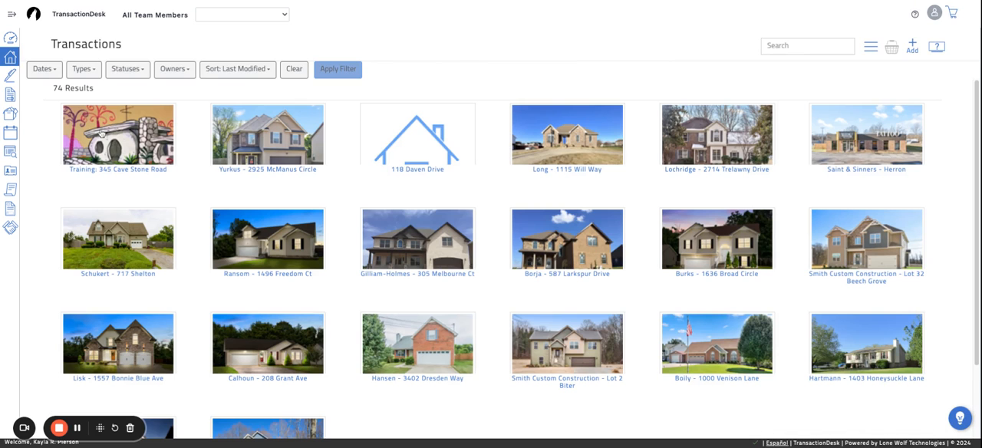
click(118, 133)
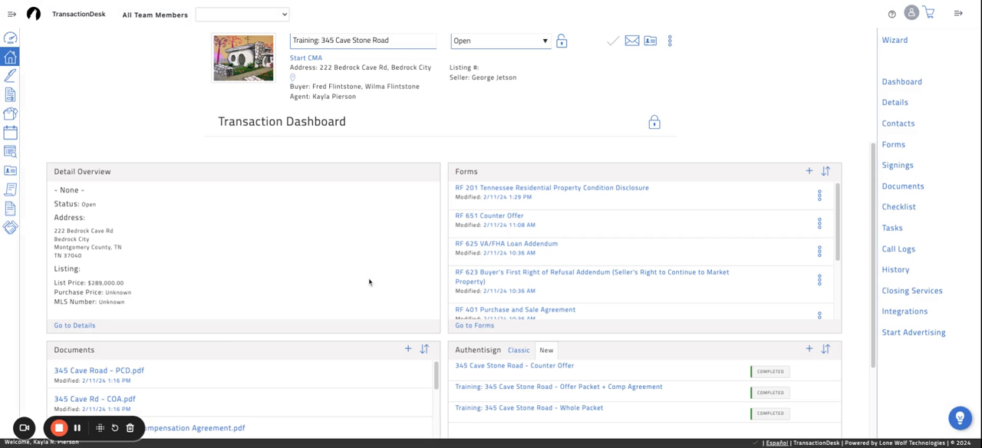